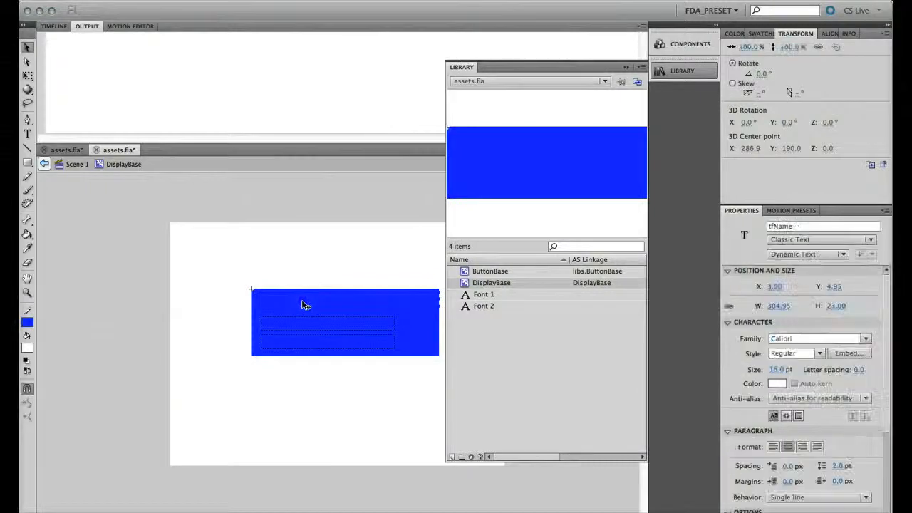
Step: Inspect the name and phone field instance names, view ContactVO.as, then select the ui package
click(300, 327)
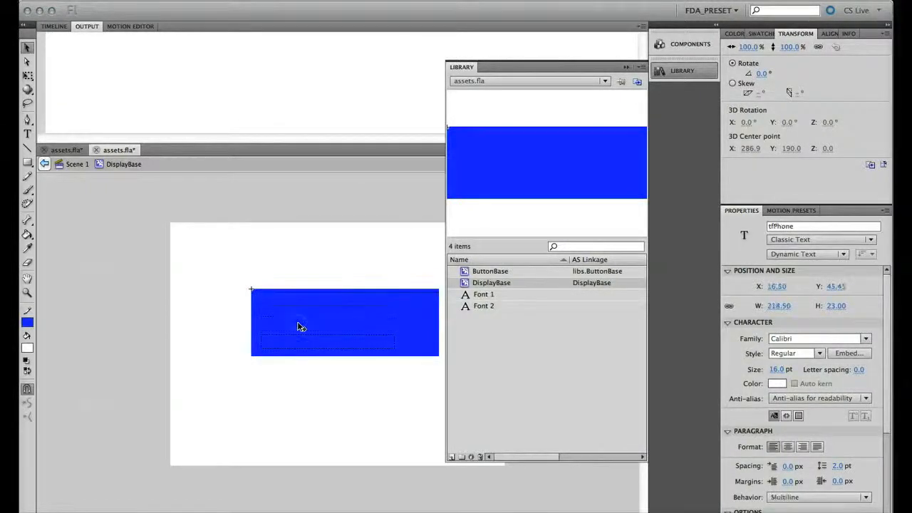
click(325, 331)
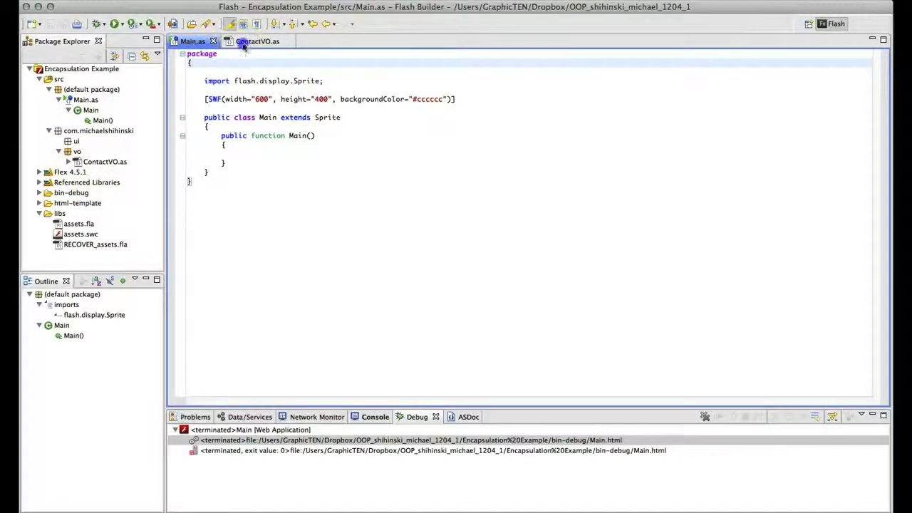
click(257, 40)
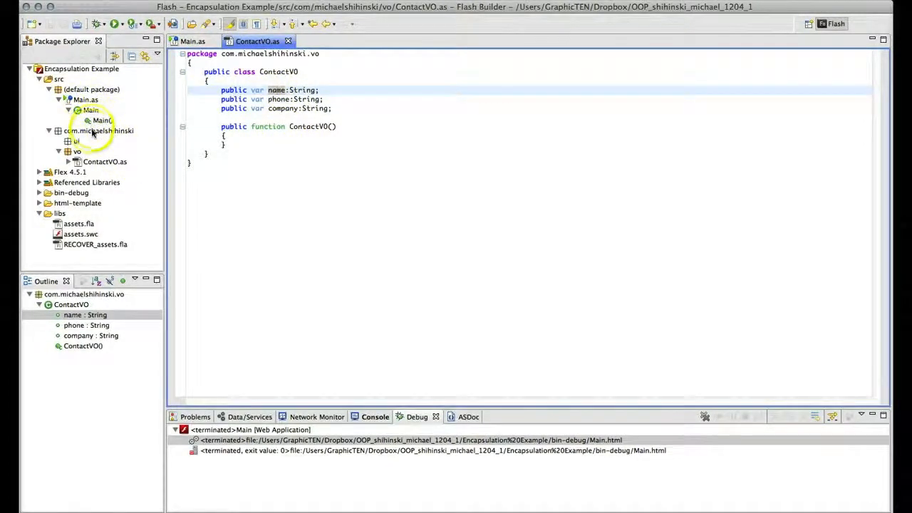
click(76, 141)
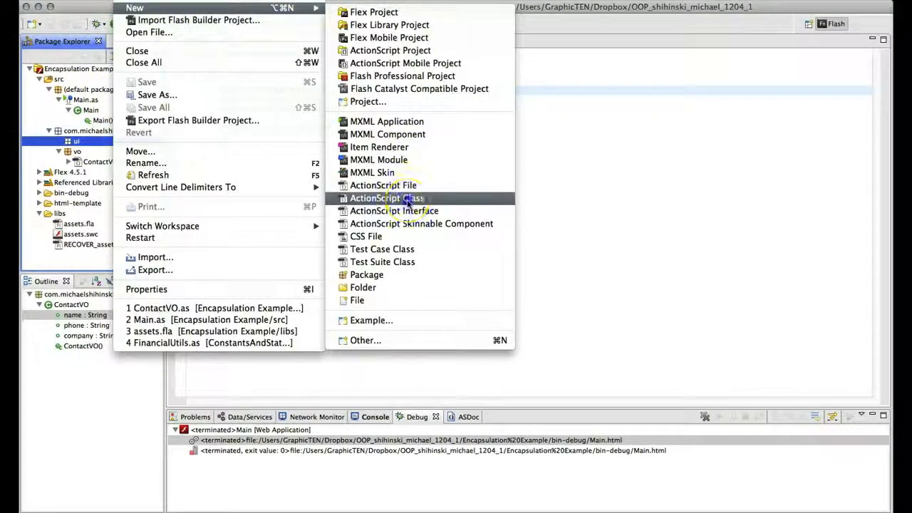
Step: Create ActionScript class Display in ui with DisplayBase as its superclass
click(385, 198)
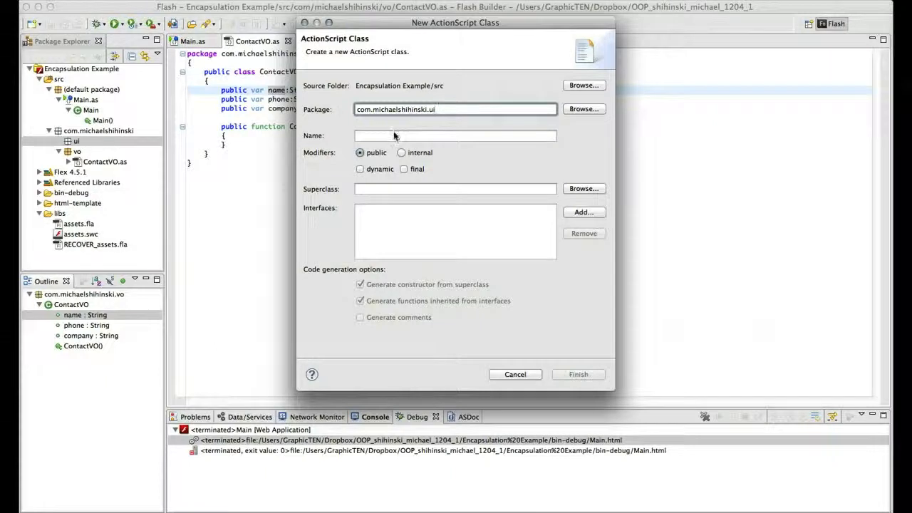
text(Display)
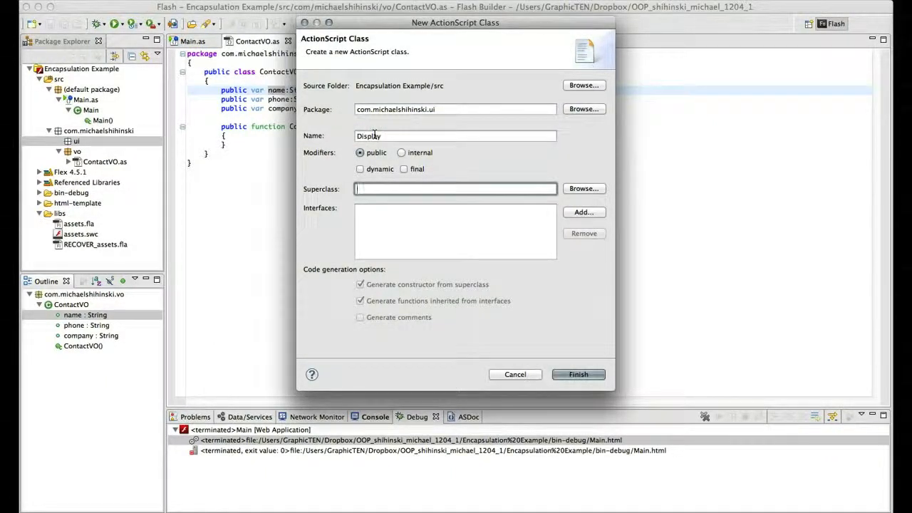
text(dis)
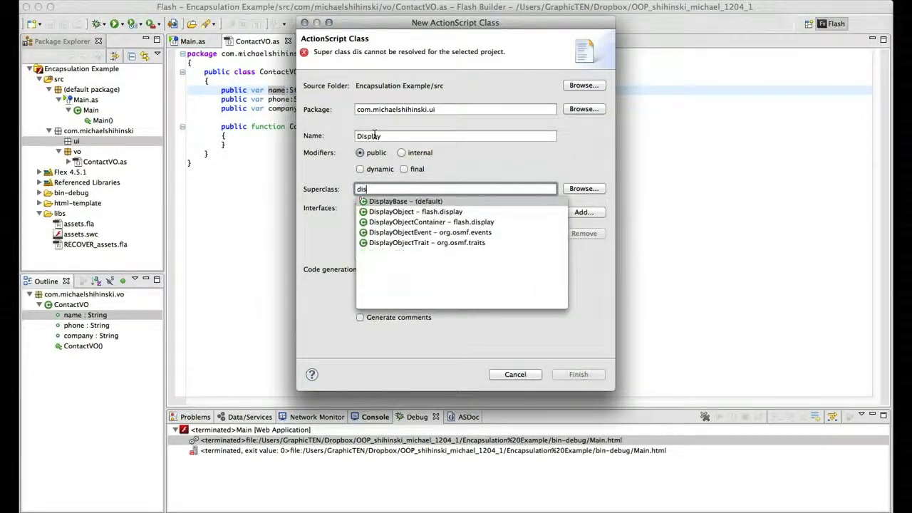
click(405, 201)
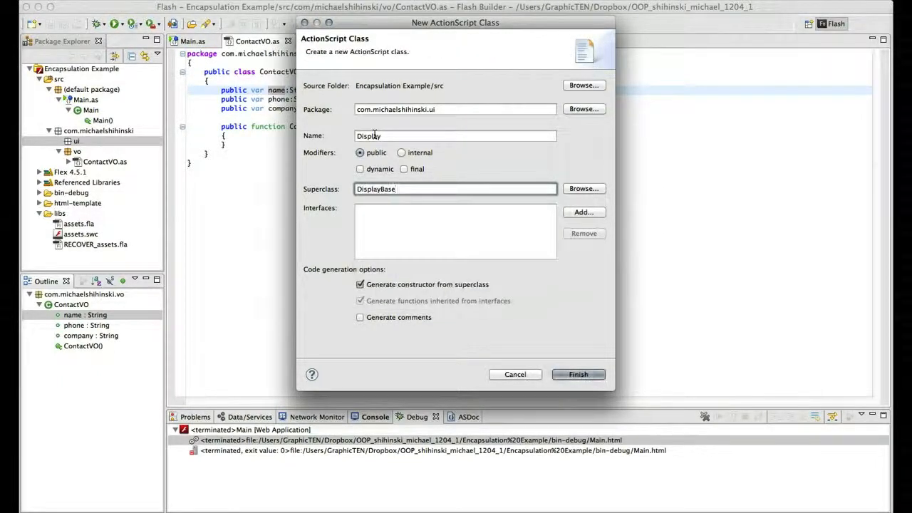
click(578, 374)
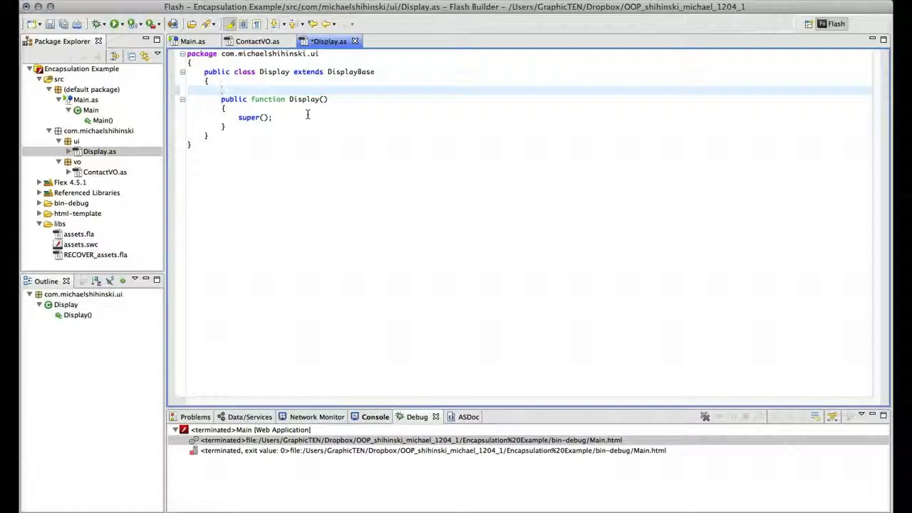
Step: Declare private var _contact:ContactVO in Display, accepting the ContactVO import
text(pri)
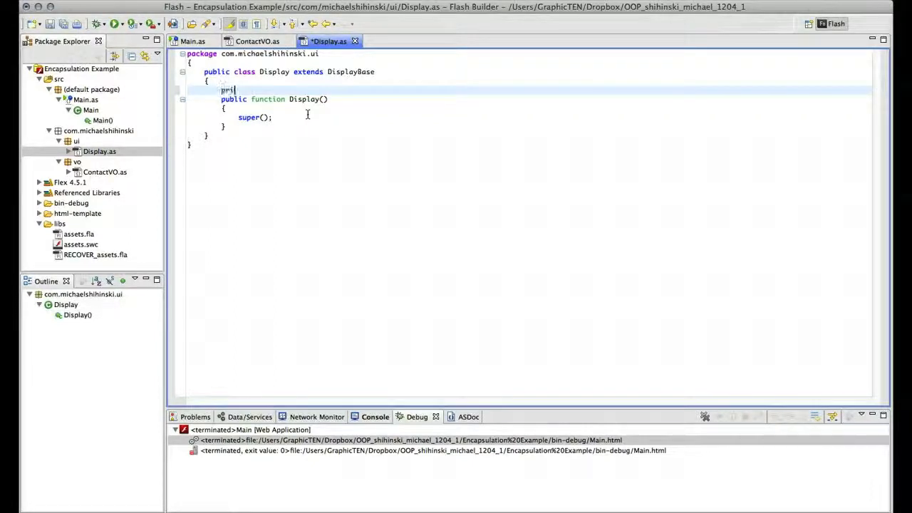
text(vate var)
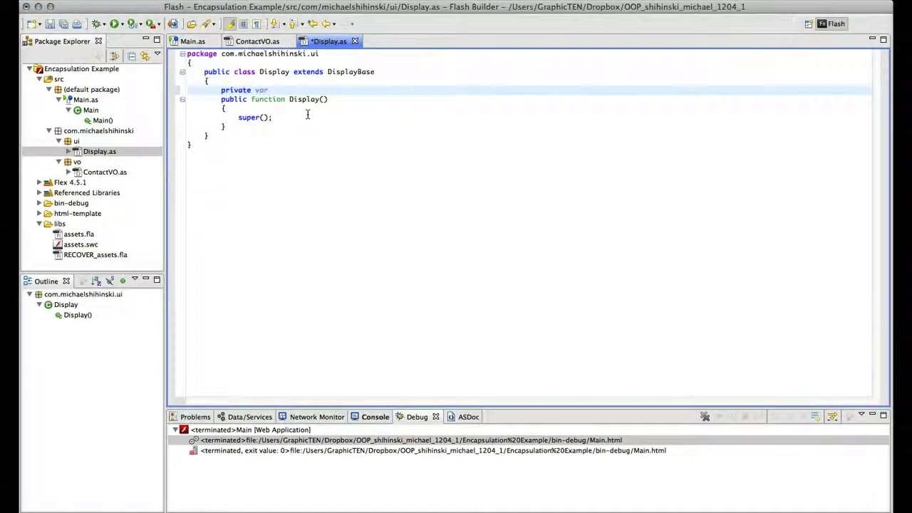
text(_contac)
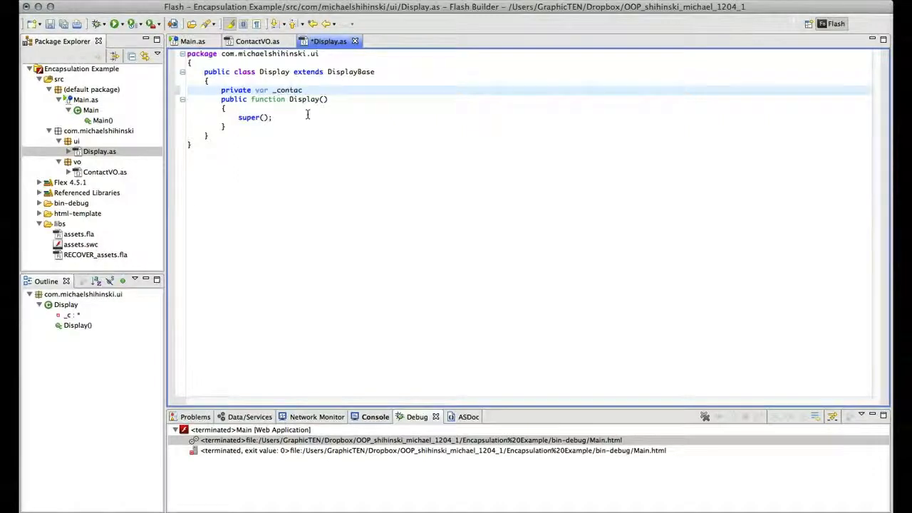
text(t:con)
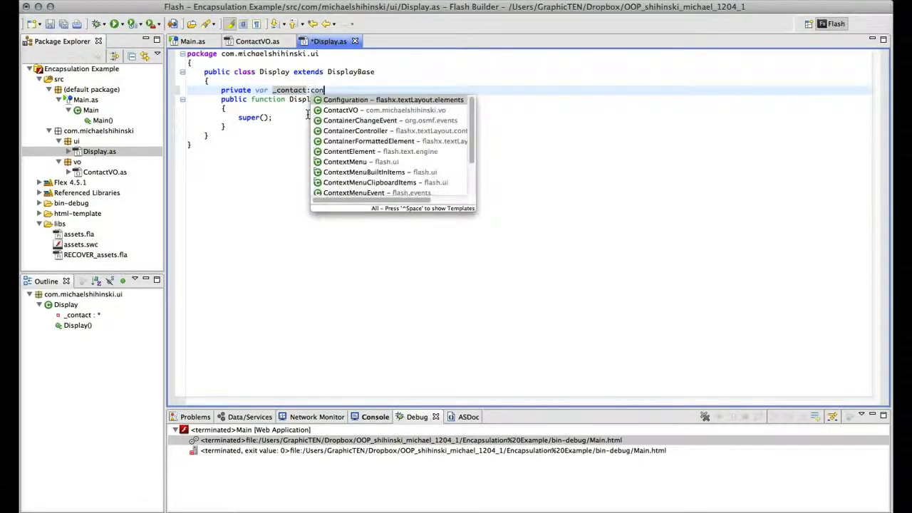
click(341, 110)
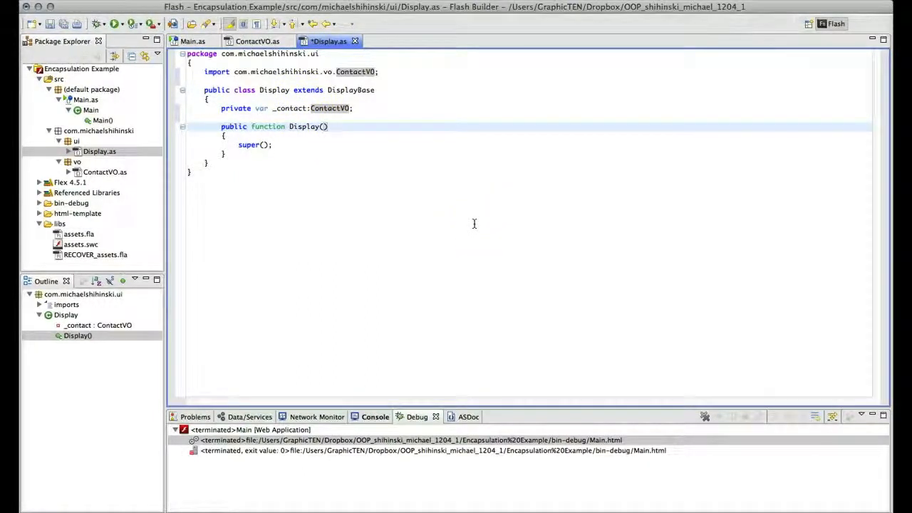
Step: Give the Display constructor a contact:ContactVO parameter
text(contact)
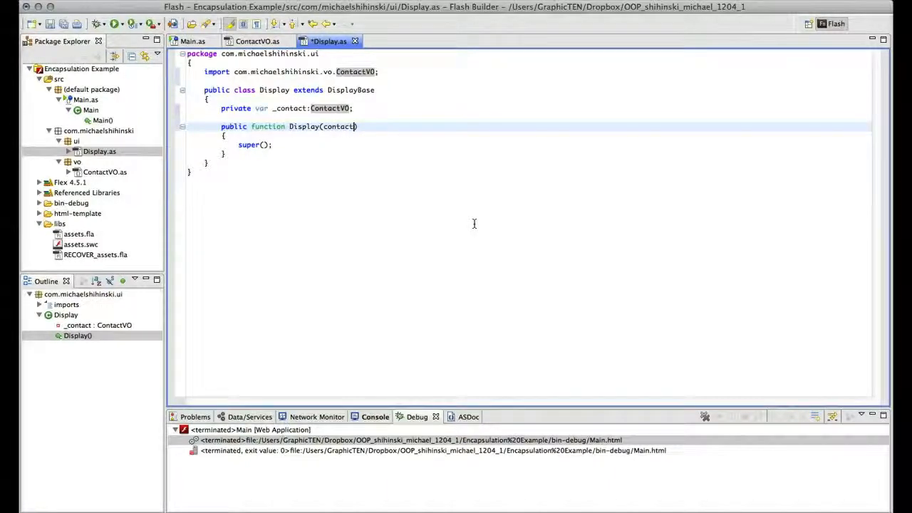
text(:)
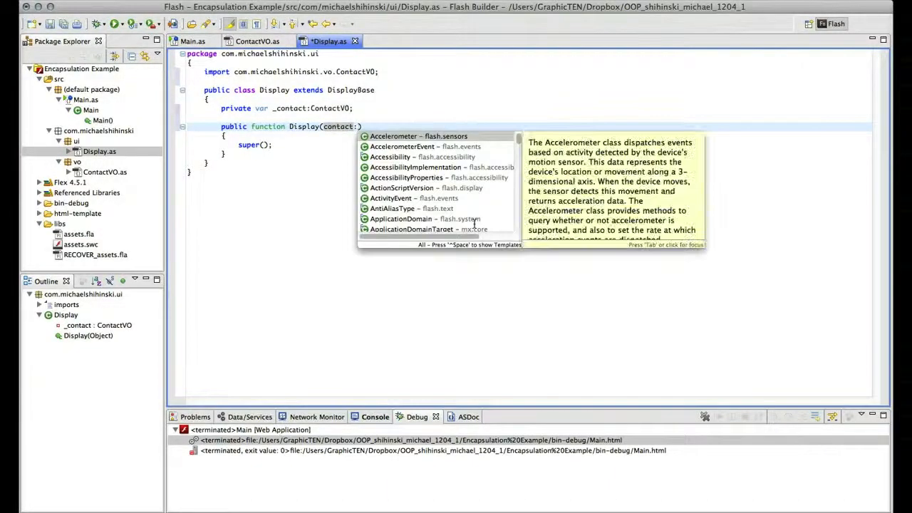
text(con)
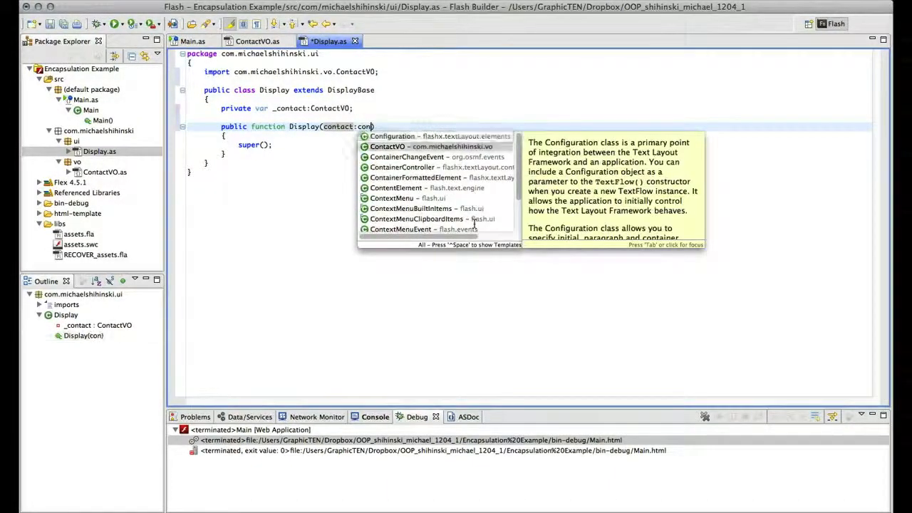
click(388, 146)
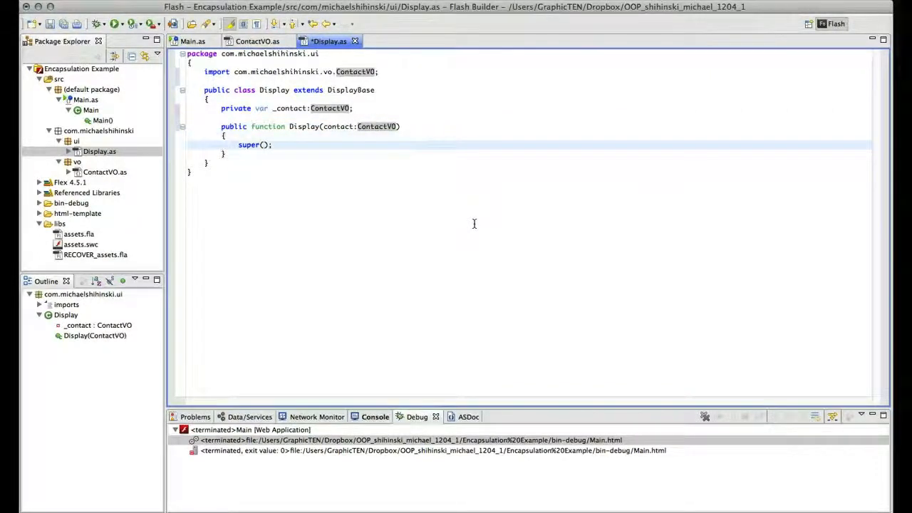
click(324, 146)
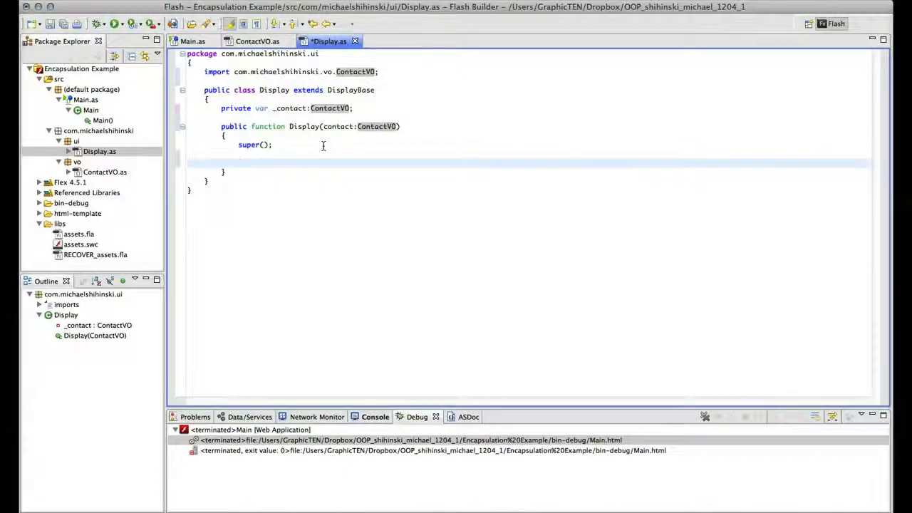
Step: Store the contact in _contact, call updateDisplay(), and declare public function updateDisplay():void
text(_contact = contact)
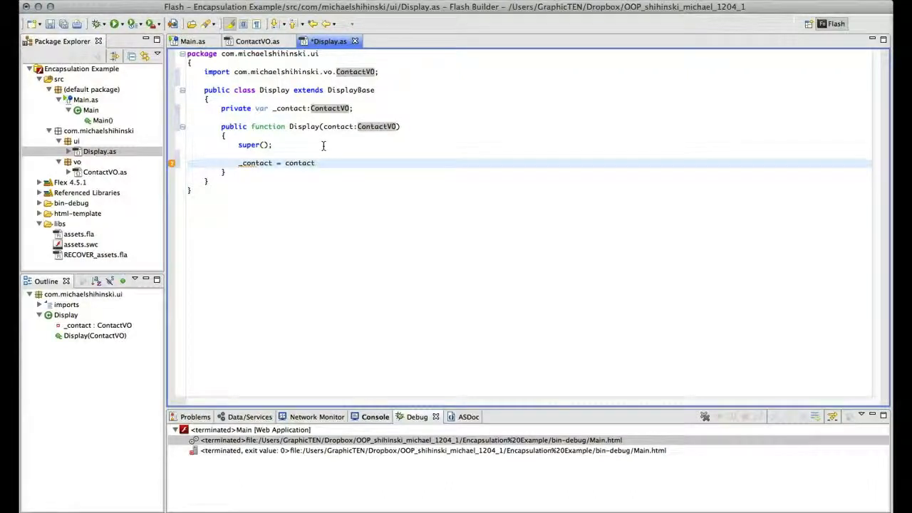
text(;)
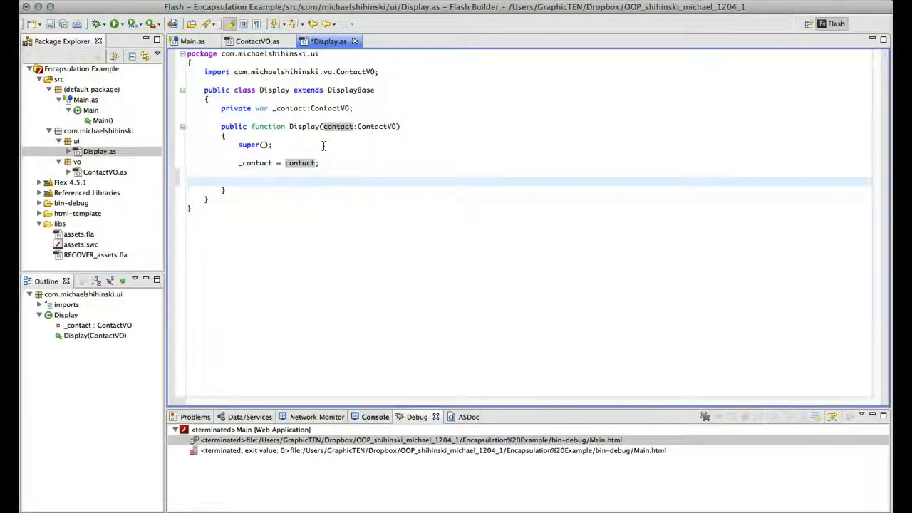
text(updateDisplay();)
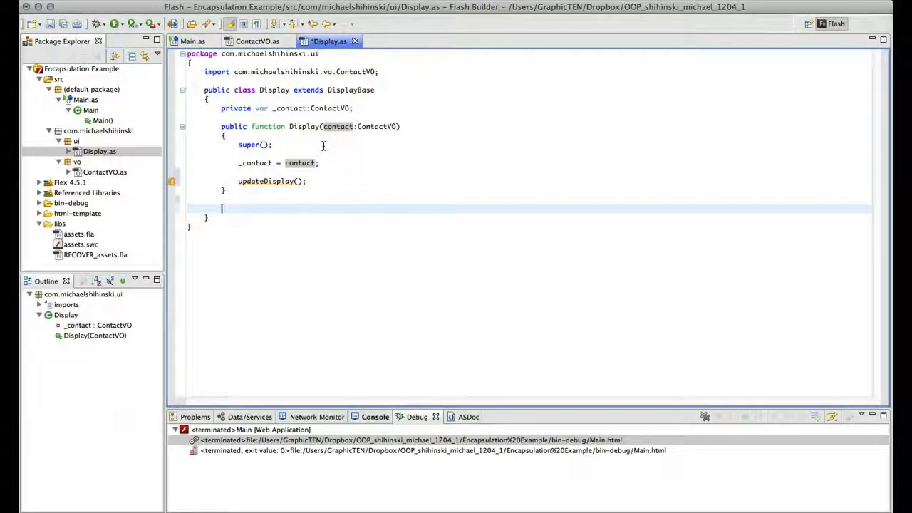
text(public)
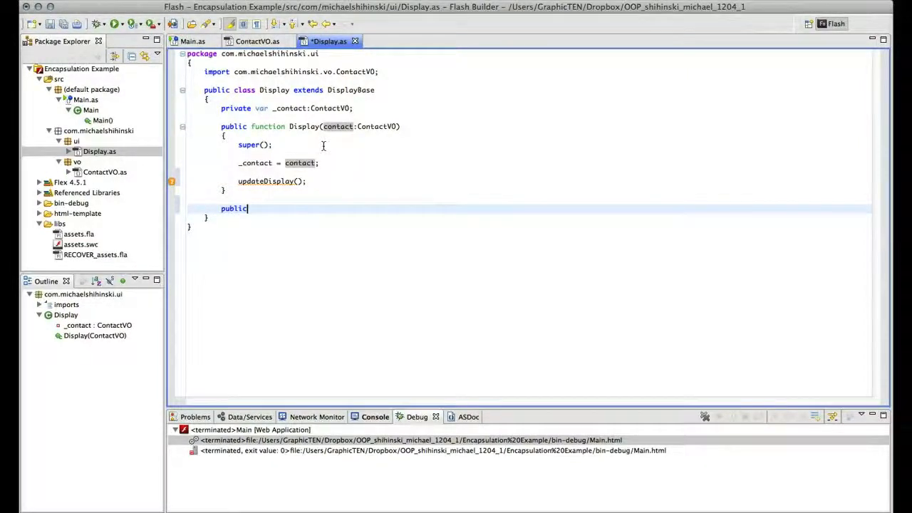
text(function u)
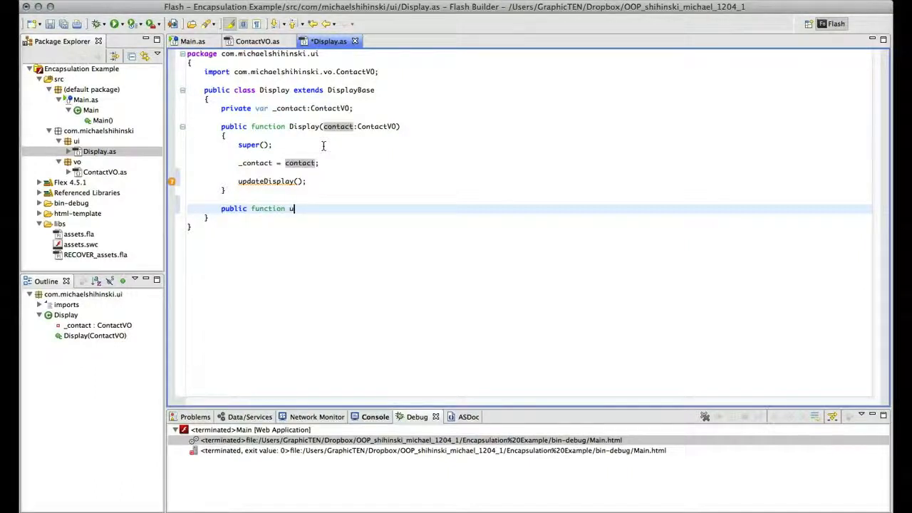
text(pdateDispla)
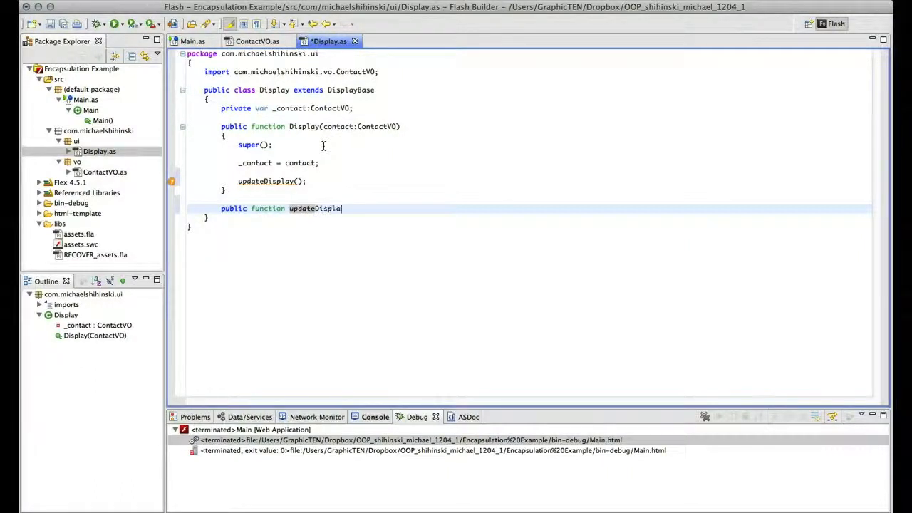
text(())
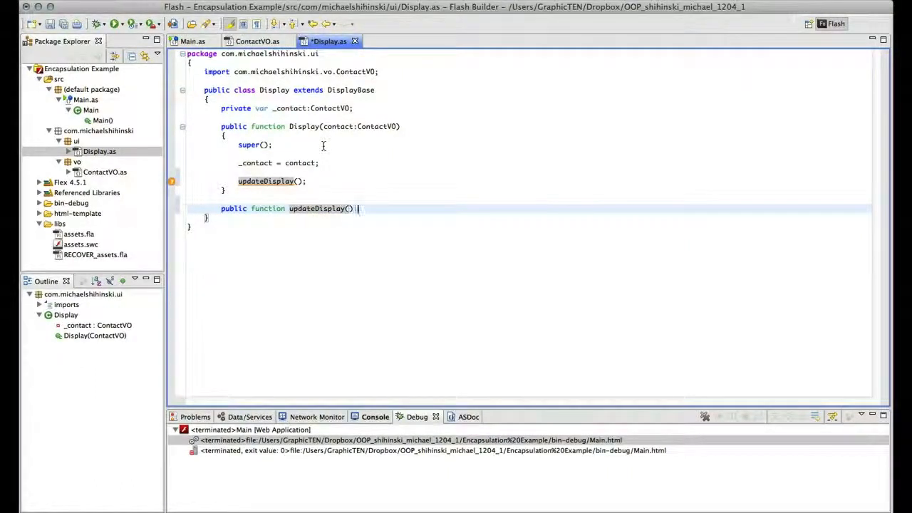
text(:void)
text({)
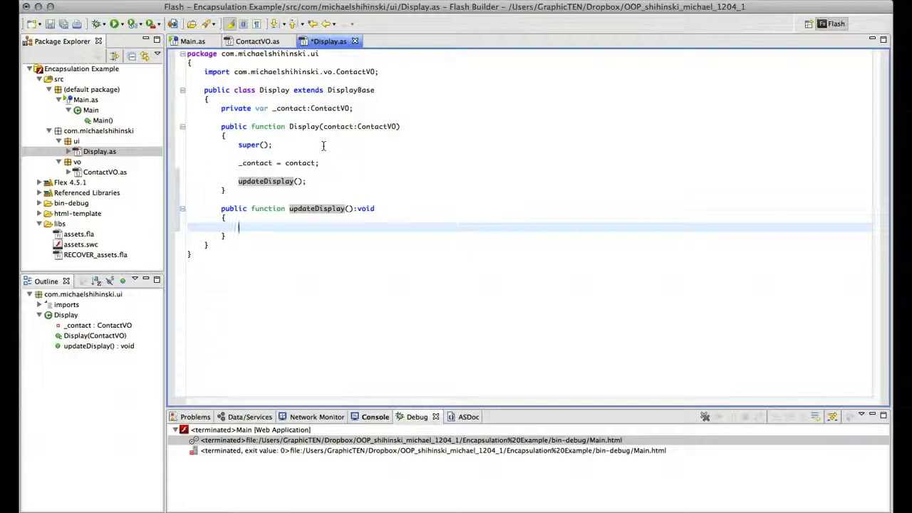
Step: Assign tfName, tfPhone and tfCompany text from _contact name, phone and company
text(tfName)
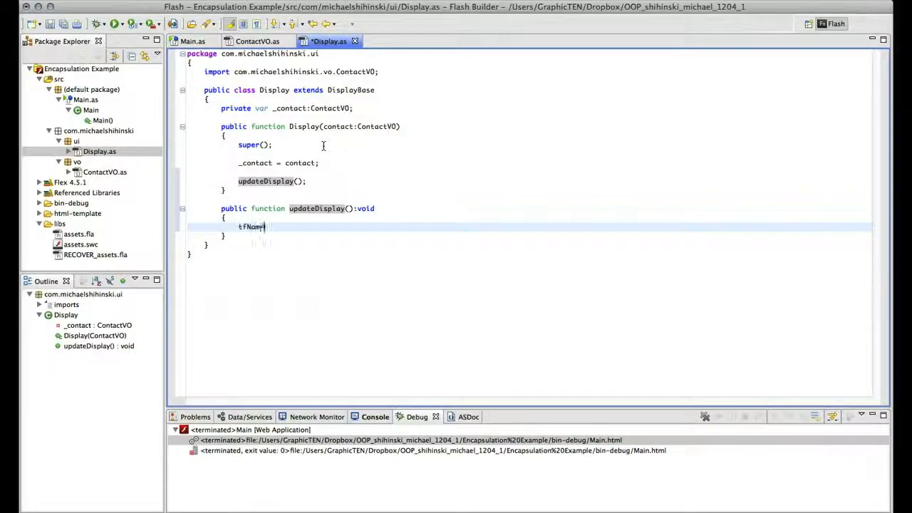
text(.text =)
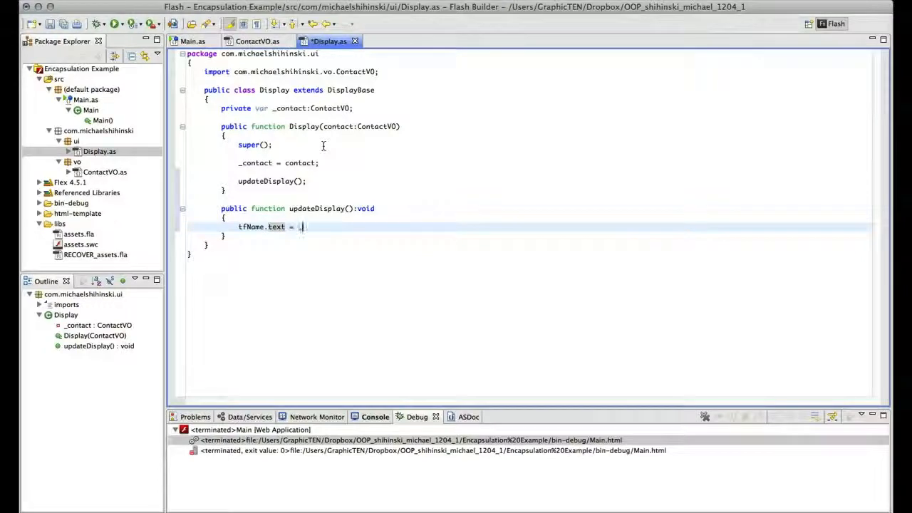
text(_contact.)
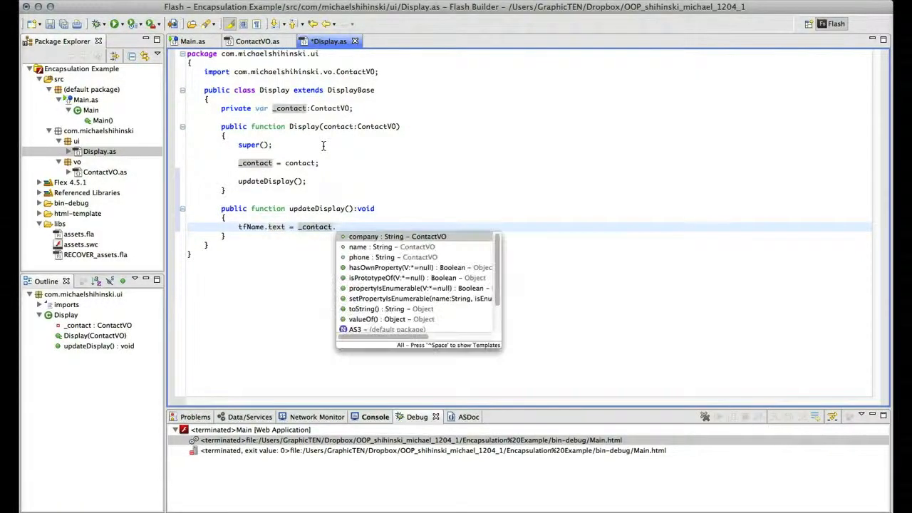
click(370, 246)
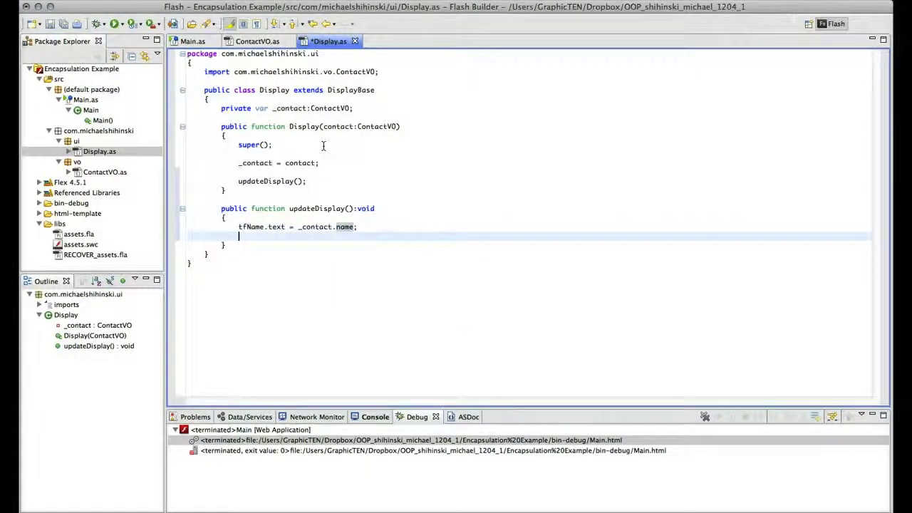
text(tfPon)
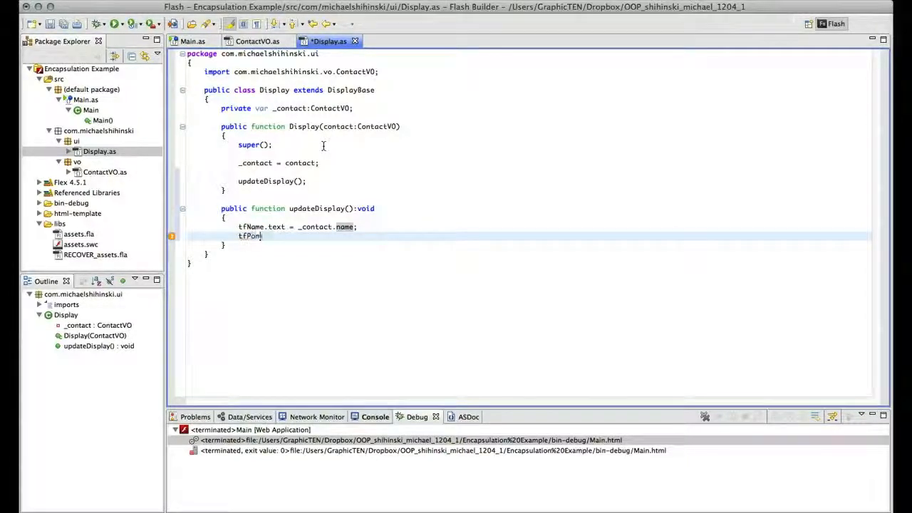
text(.text =)
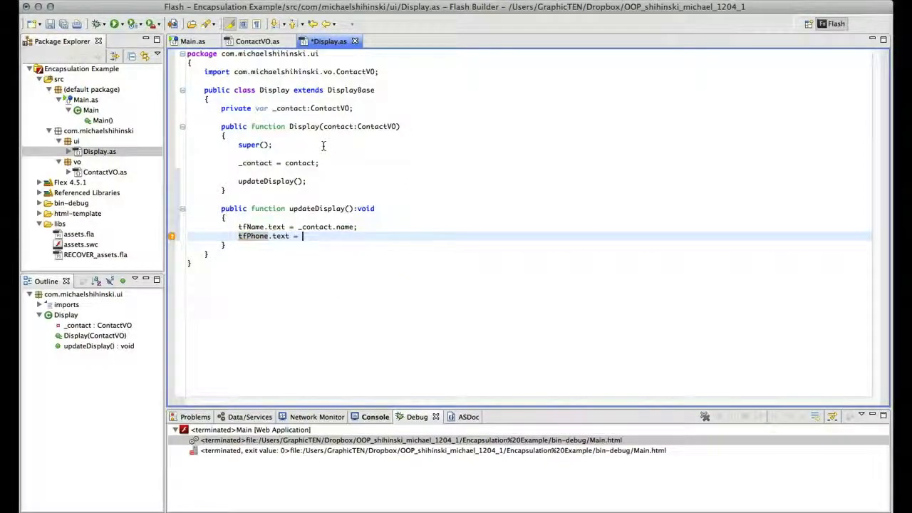
text(_contact.)
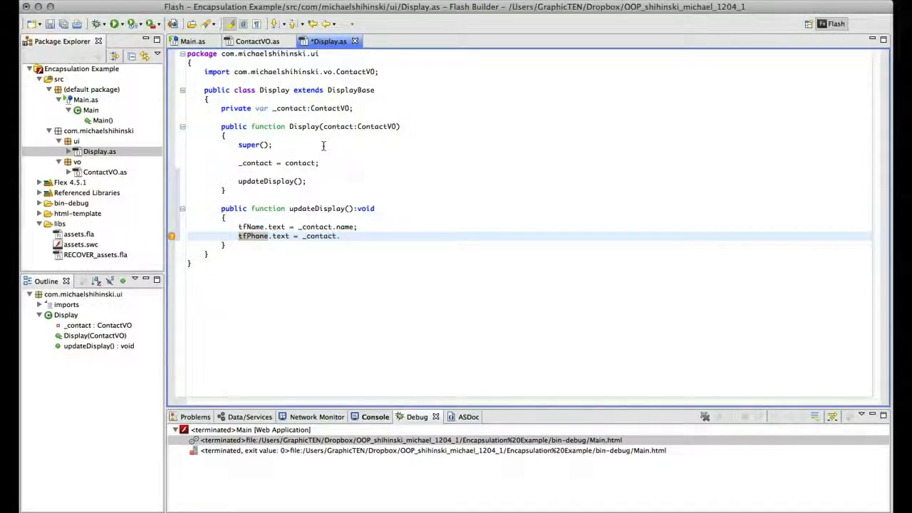
text(phone;)
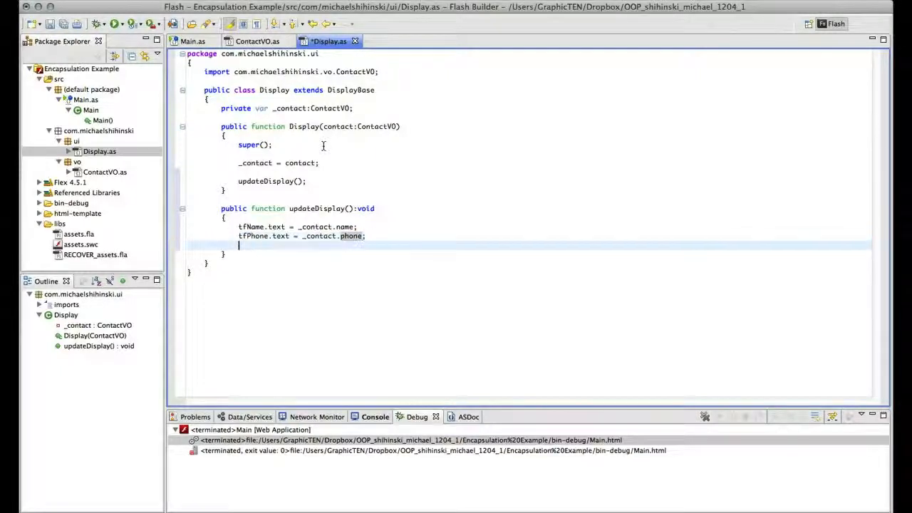
text(tfCompany)
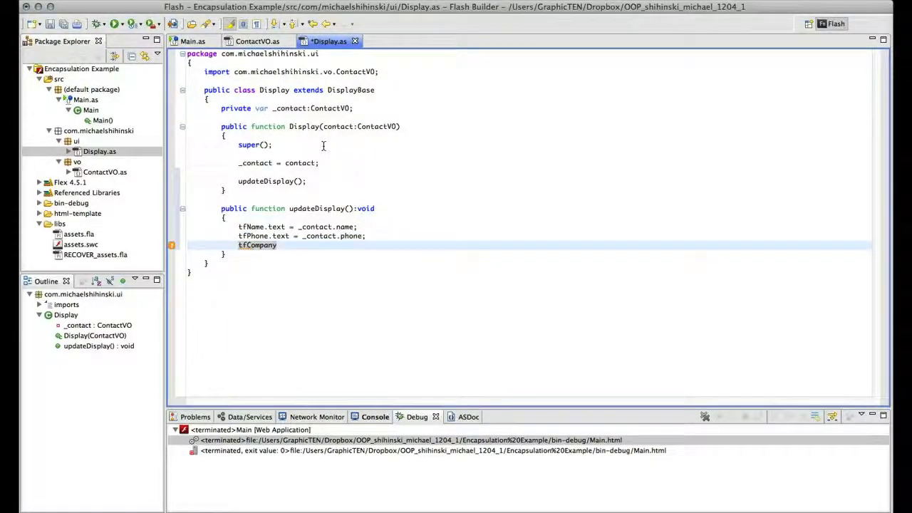
text(.text =)
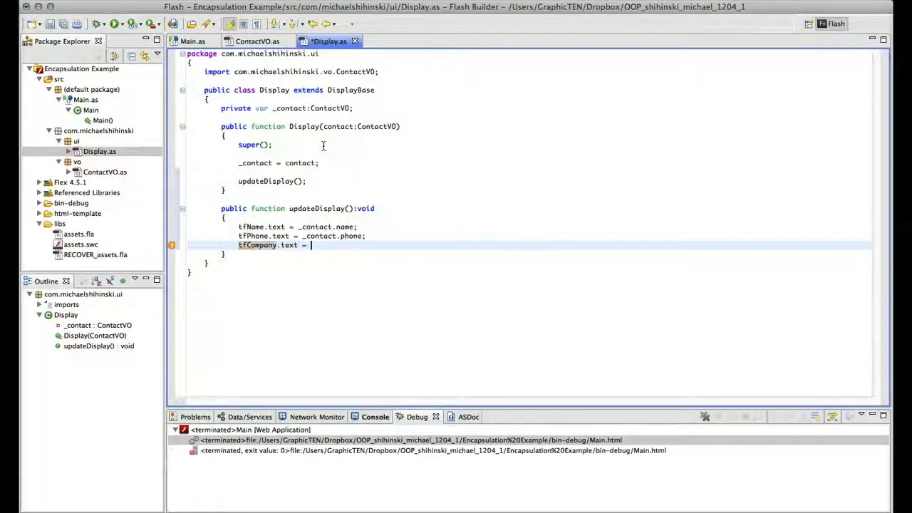
text(_contact:)
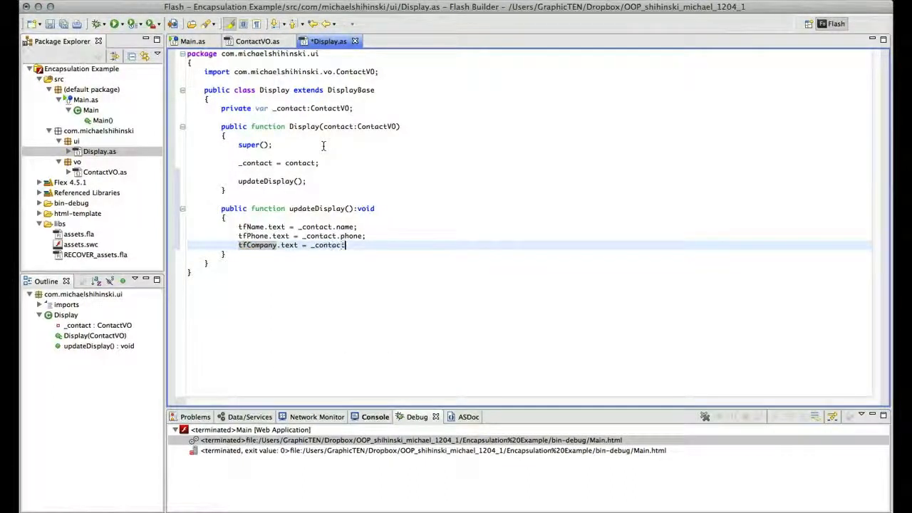
text(.company;)
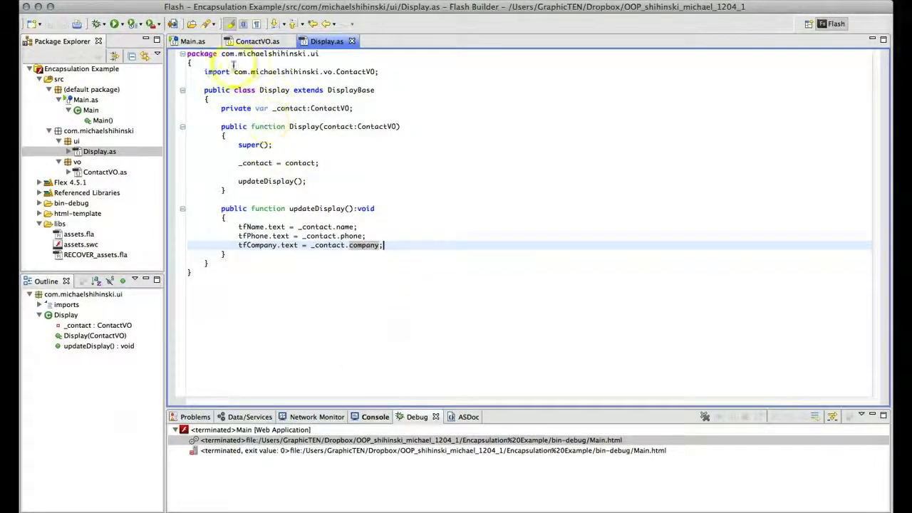
click(192, 41)
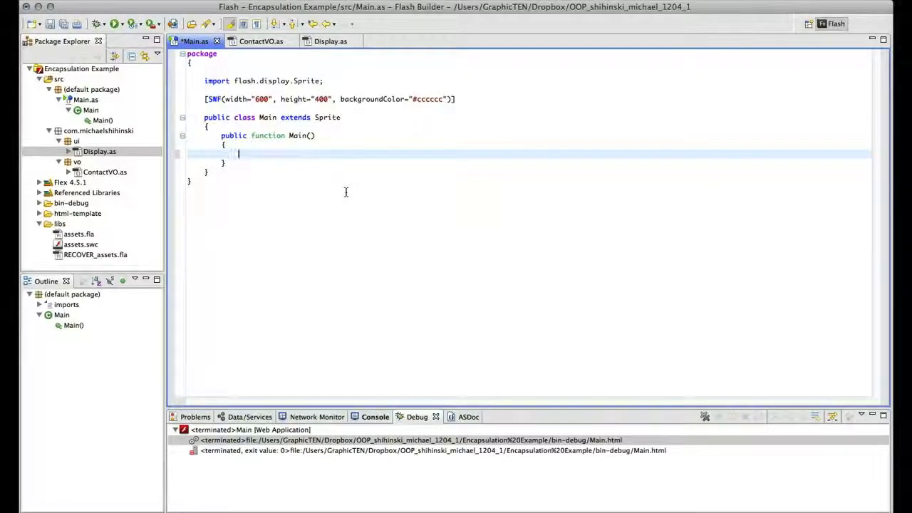
Step: Declare var contact:ContactVO = new ContactVO() in Main and start setting its name
text(d)
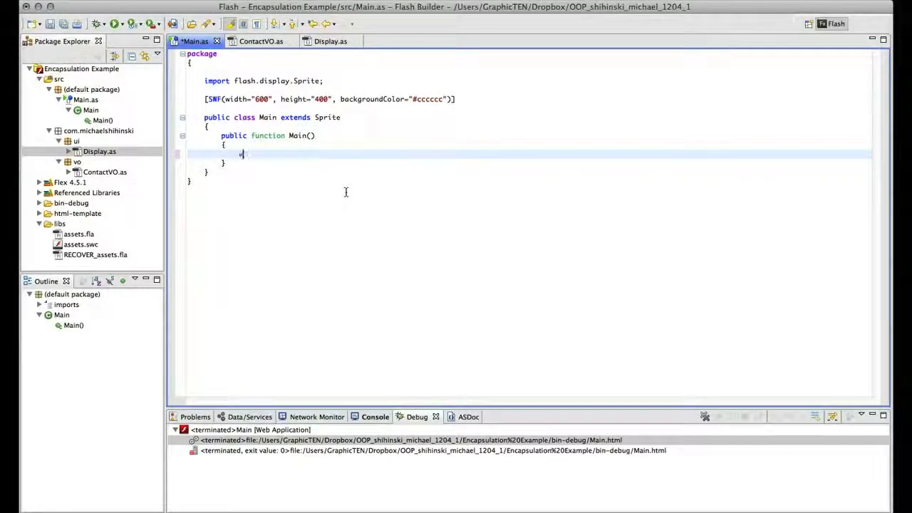
text(var contact)
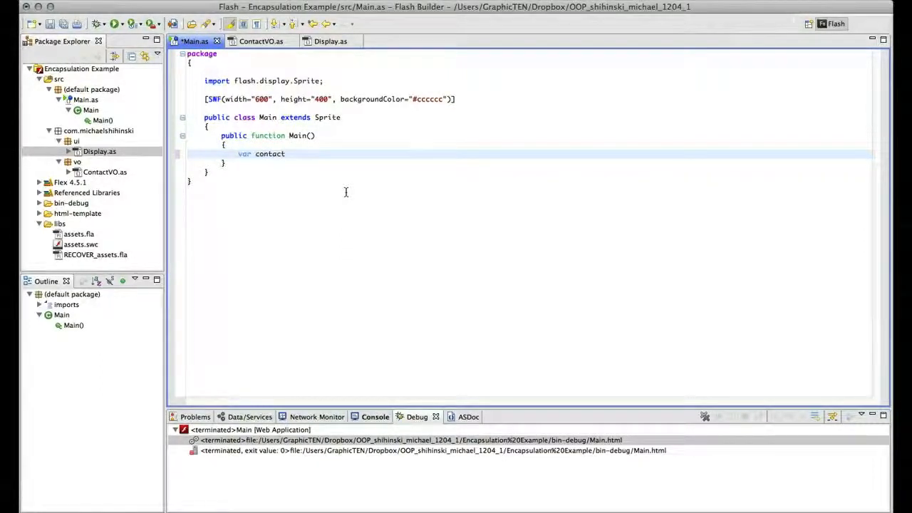
text(:con)
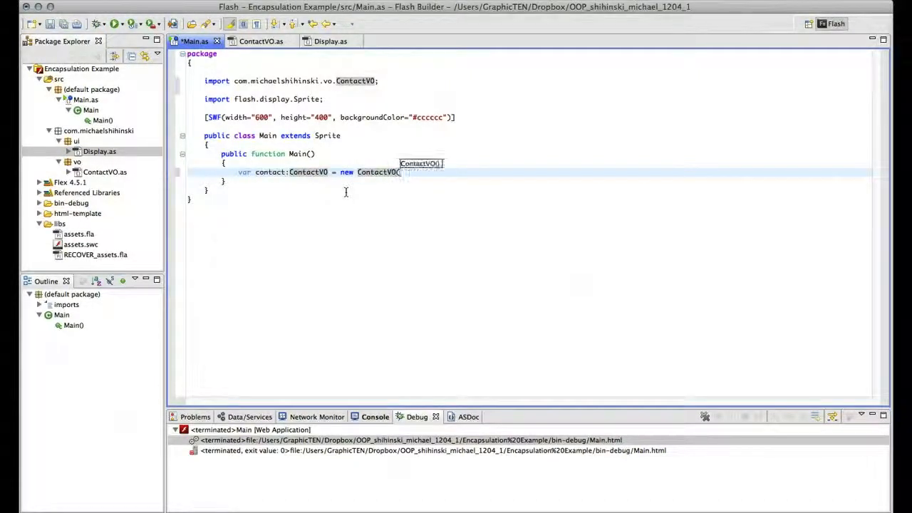
text();)
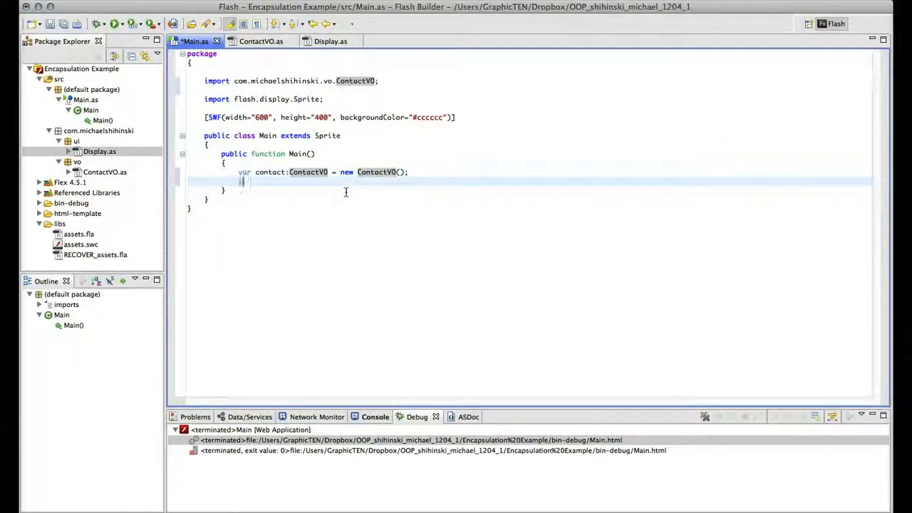
text(contact.name = "Michael";)
text(contact.phone)
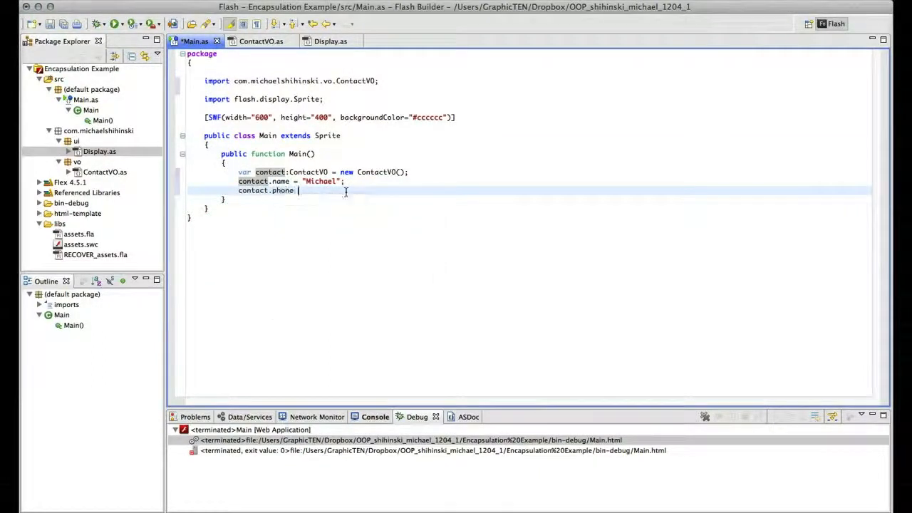
Step: Set contact.phone to "555-5555" and contact.company to "GraphicTEN"
text("555-)
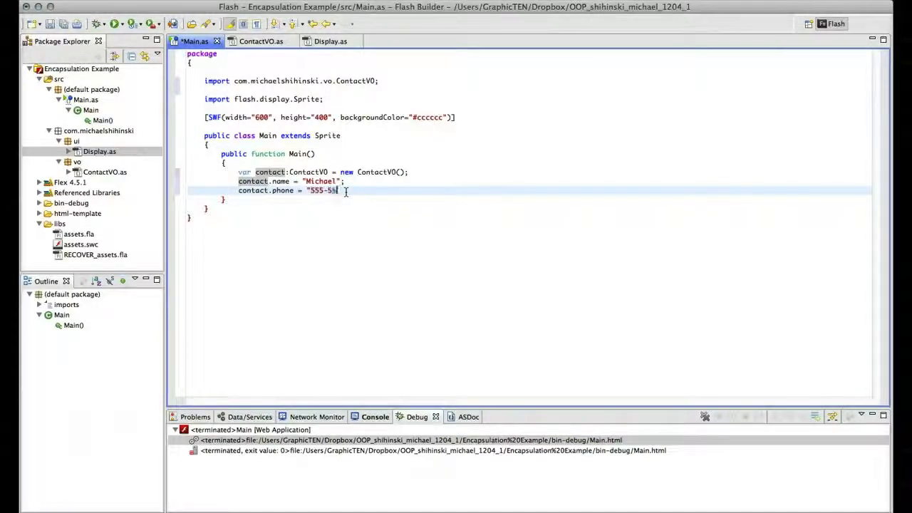
text(555)
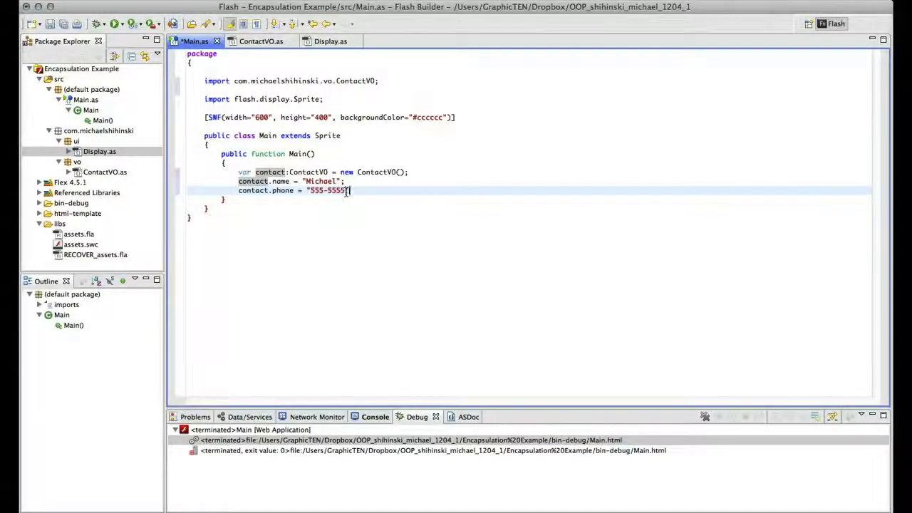
text(concr)
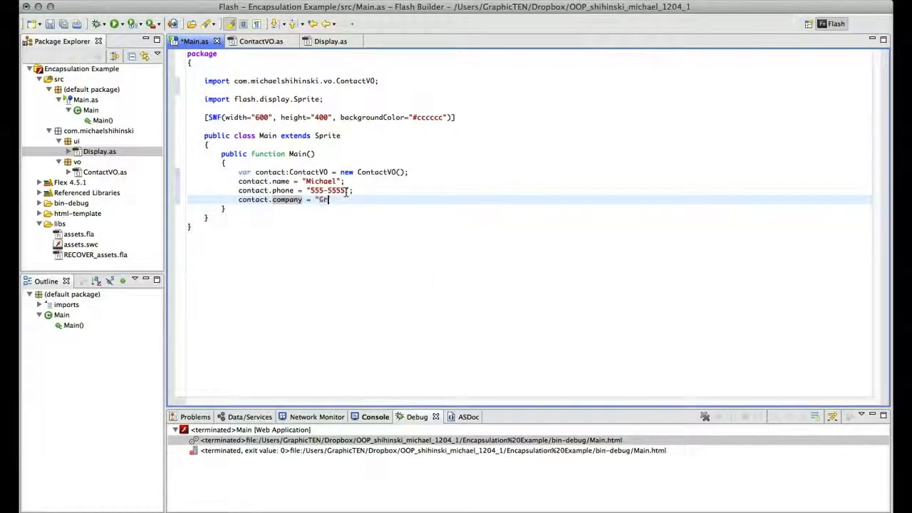
text(raphicTEN)
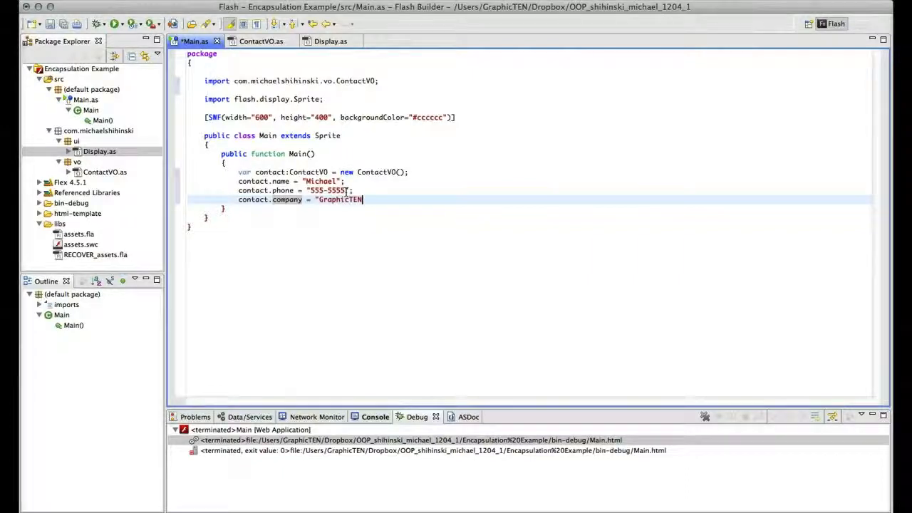
text(;)
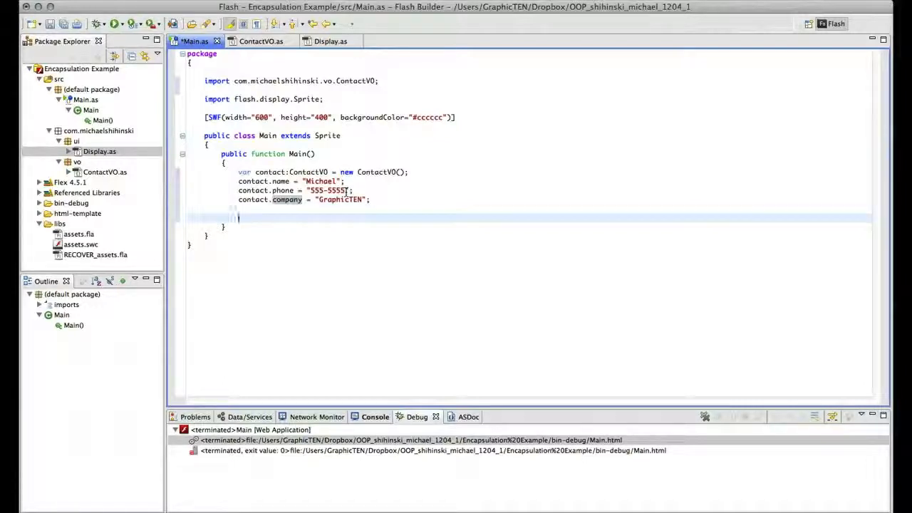
Step: Declare var display:Display = new Display(contact) using the ui Display class
text(var displa)
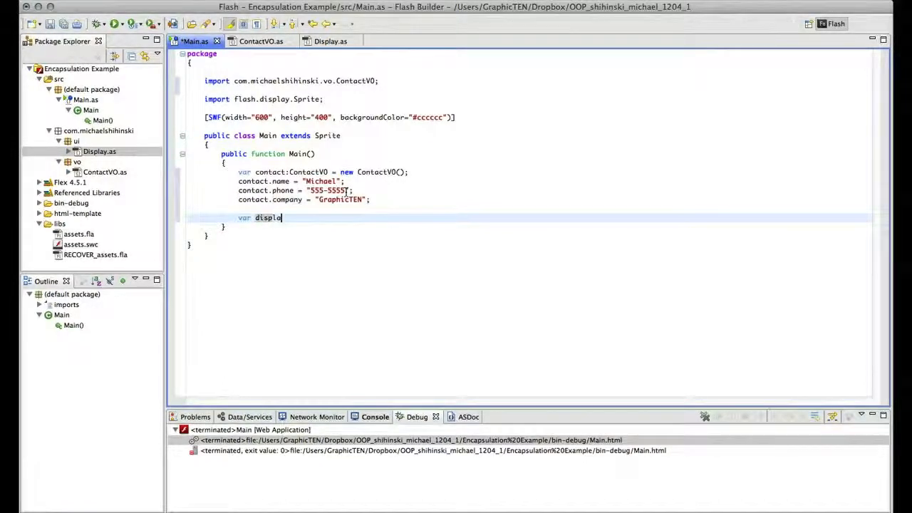
text(y:displ)
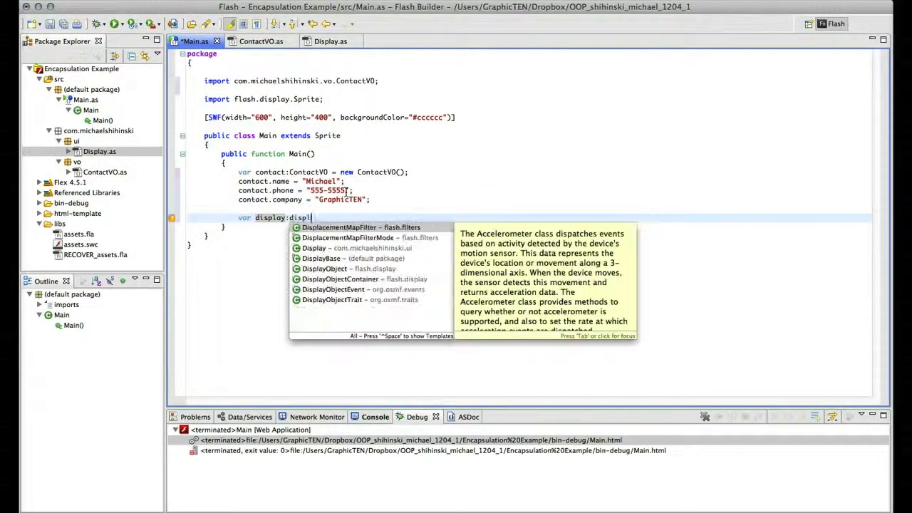
click(314, 248)
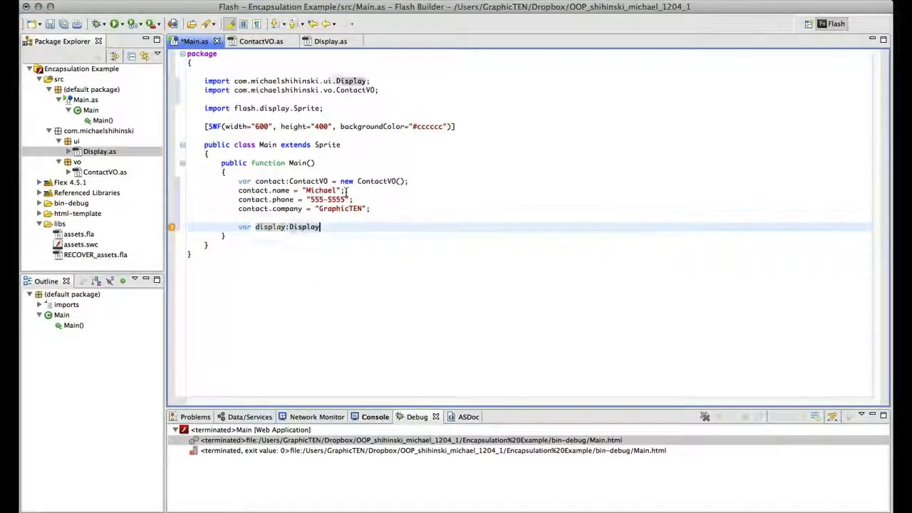
text(= new Display()
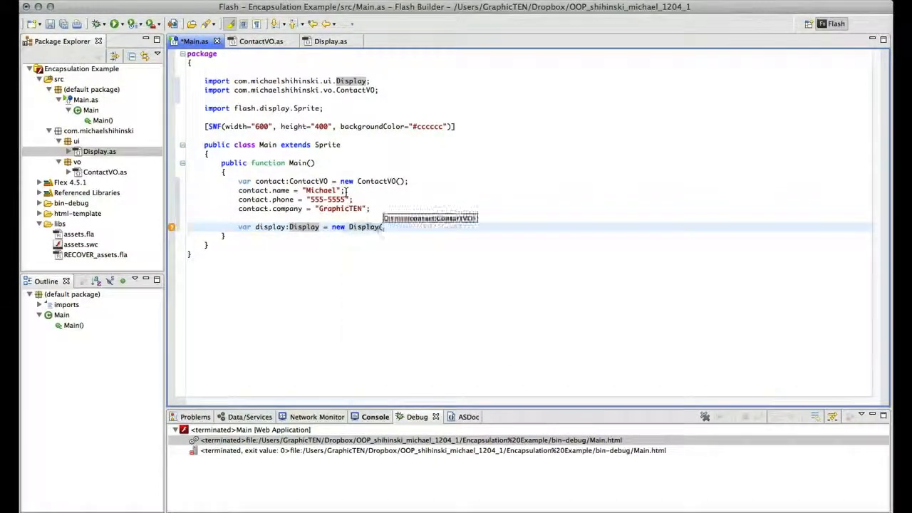
text(contact);)
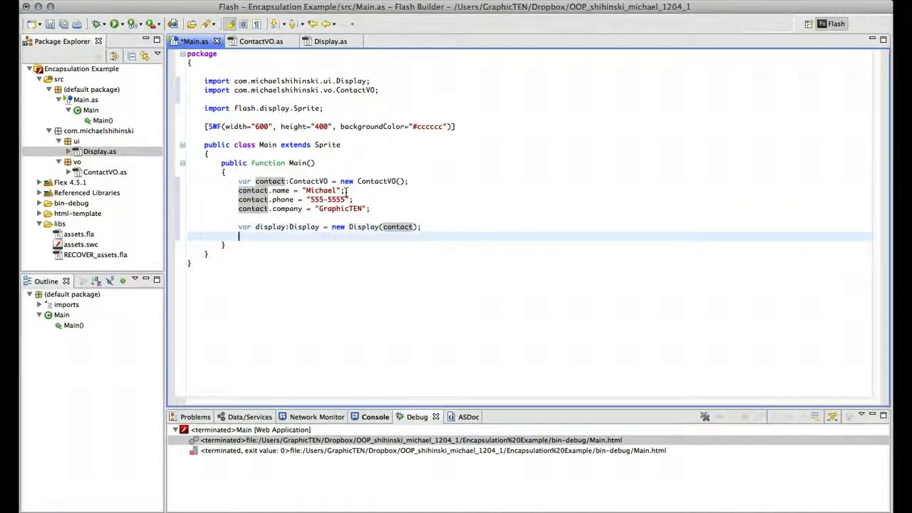
Step: Add the display to the stage with this.addChild(display)
text(this.add)
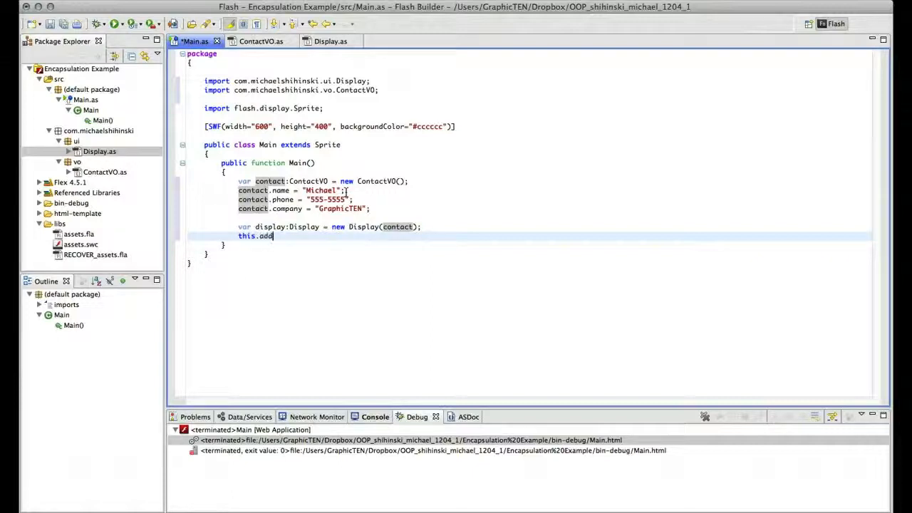
text(Child()
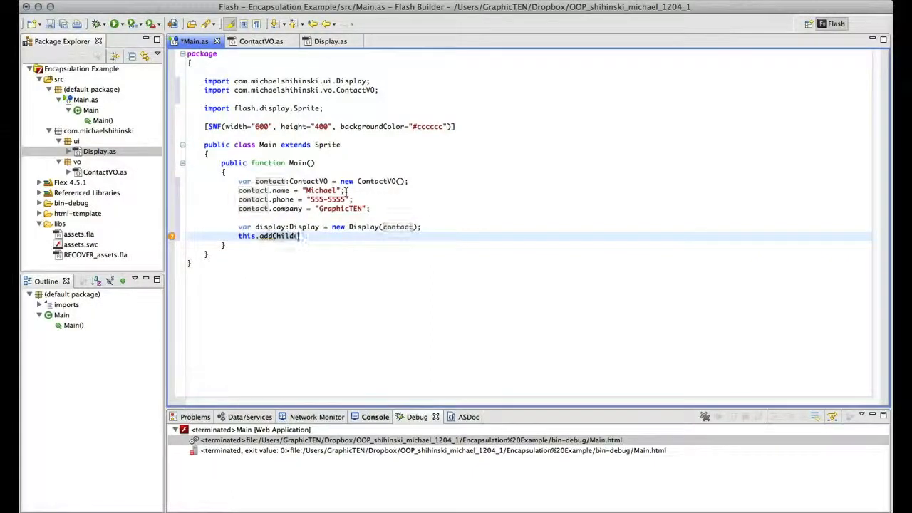
text(display)
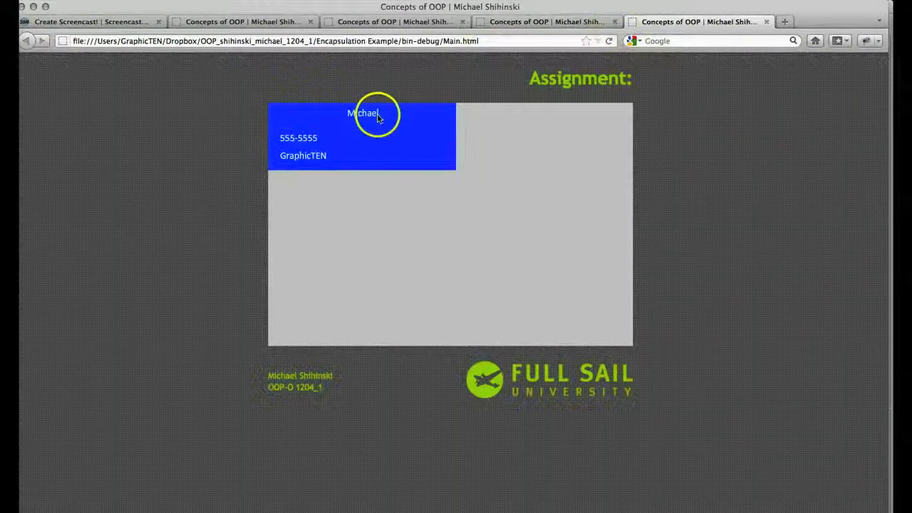
mouse_move(606, 79)
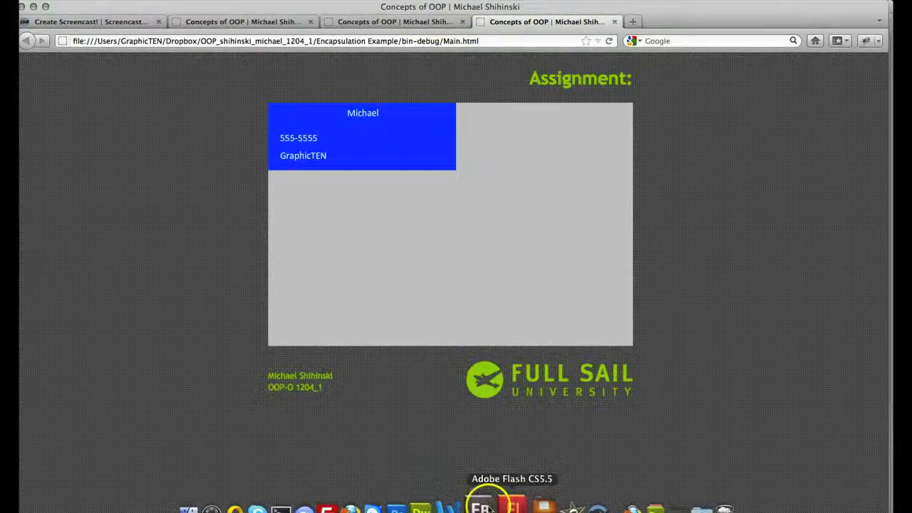
Step: Return from the Firefox preview to Flash Builder via the Dock
click(488, 506)
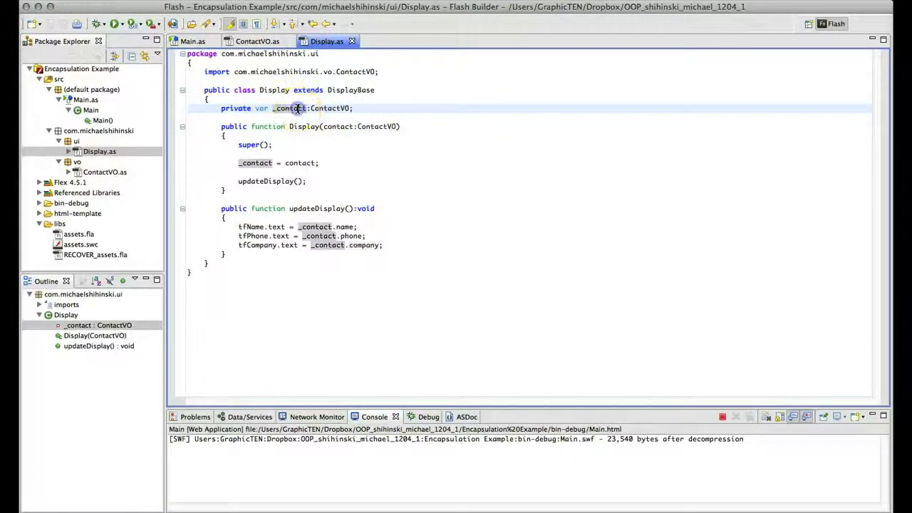
Step: Generate a public getter and setter for _contact, inserted after the last method
right_click(292, 107)
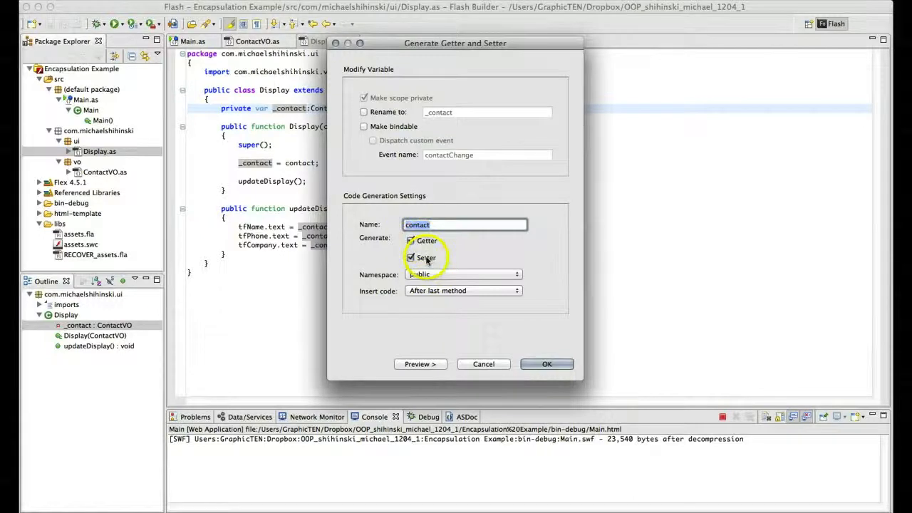
click(410, 240)
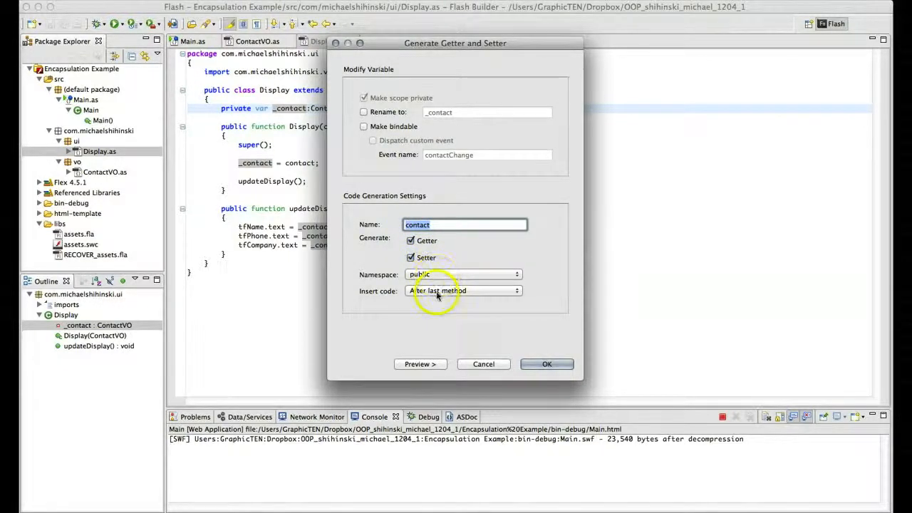
click(463, 291)
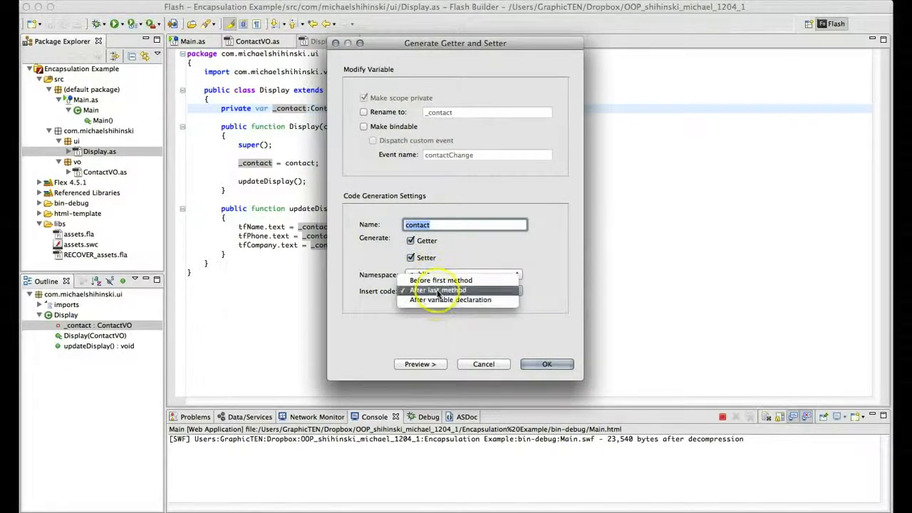
click(437, 290)
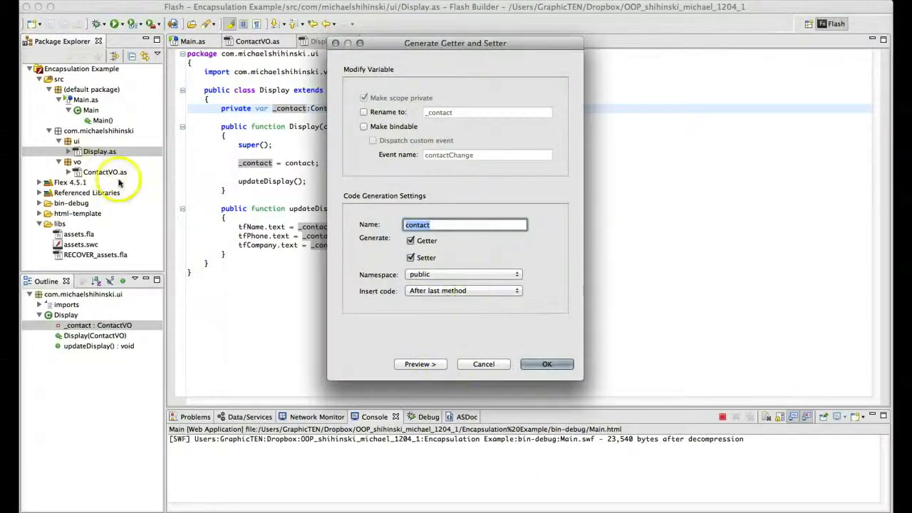
click(547, 364)
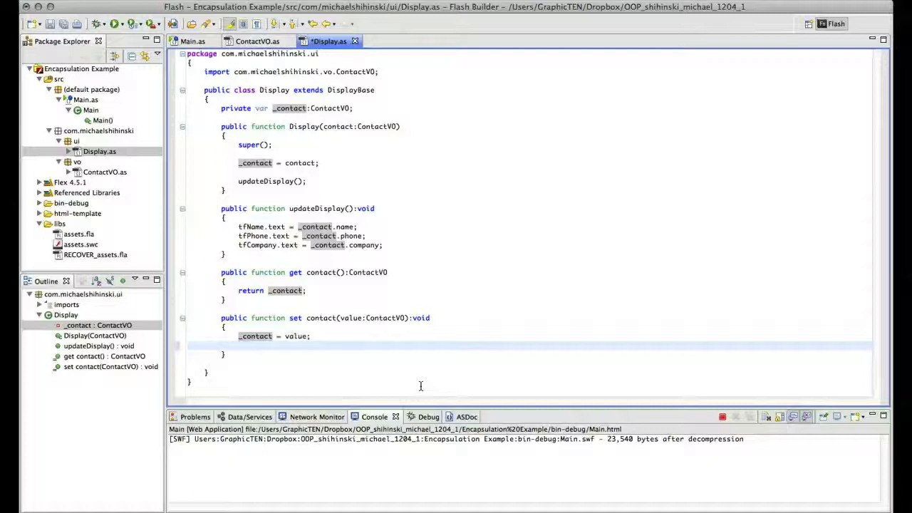
Step: Add an updateDisplay(); call inside the contact setter after _contact = value
text(updateDi)
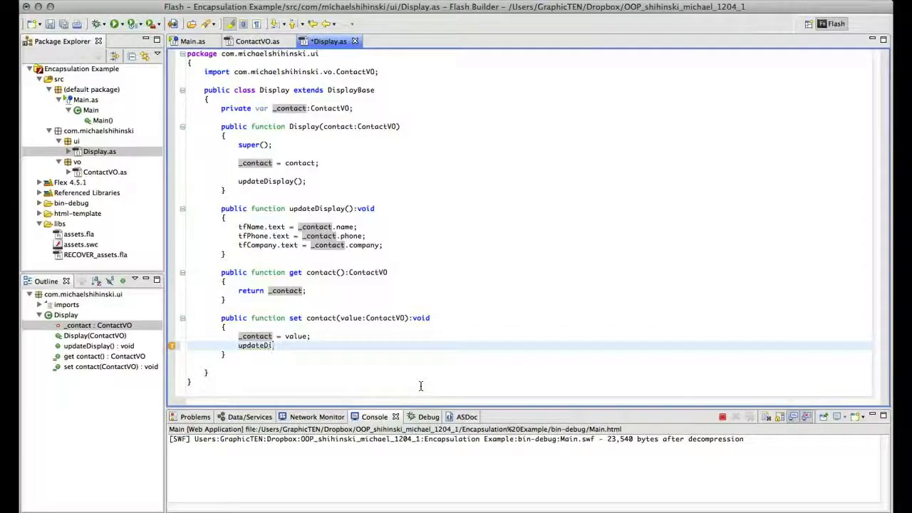
text(splay)
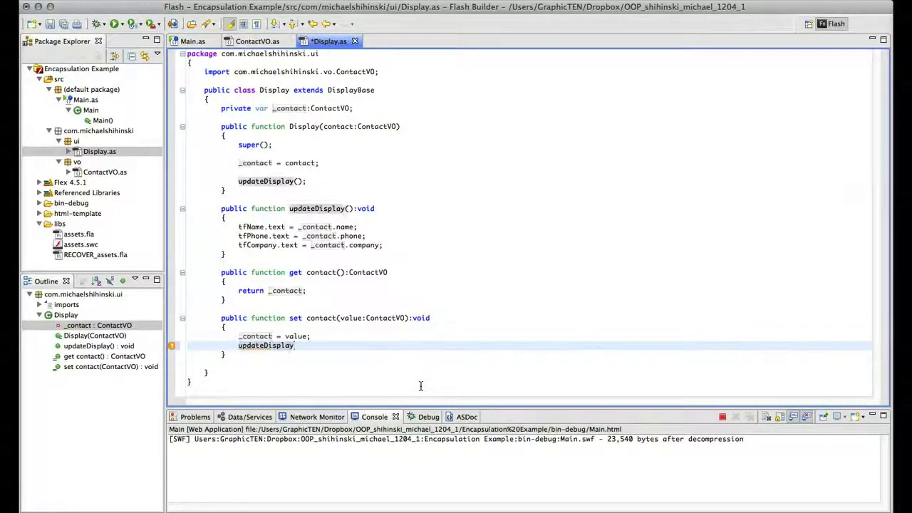
text(();)
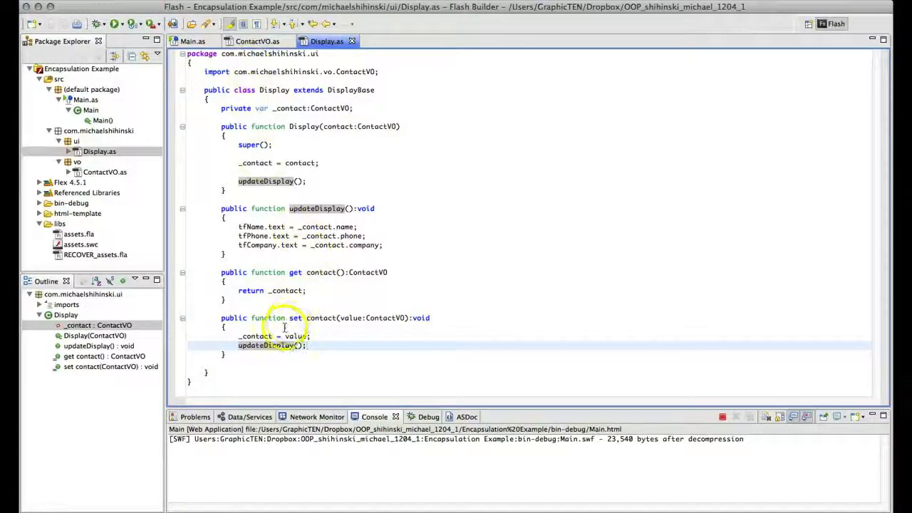
mouse_move(388, 271)
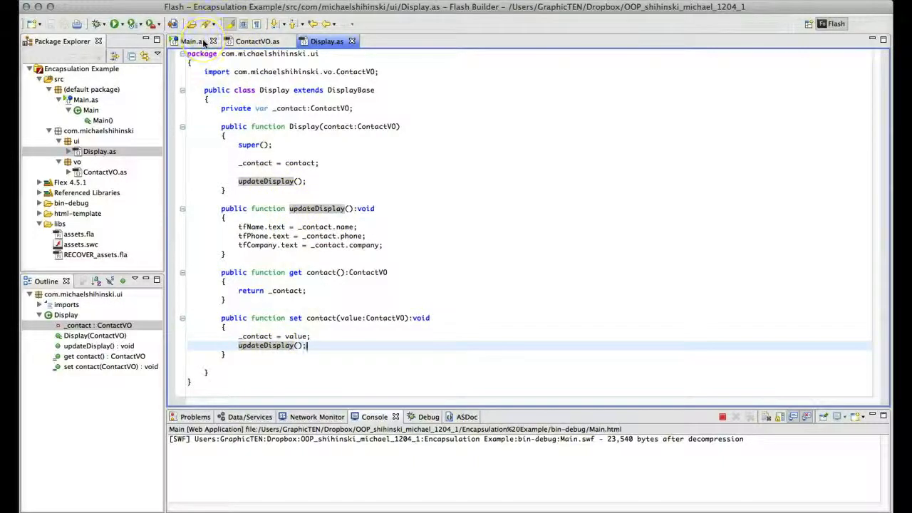
mouse_move(191, 41)
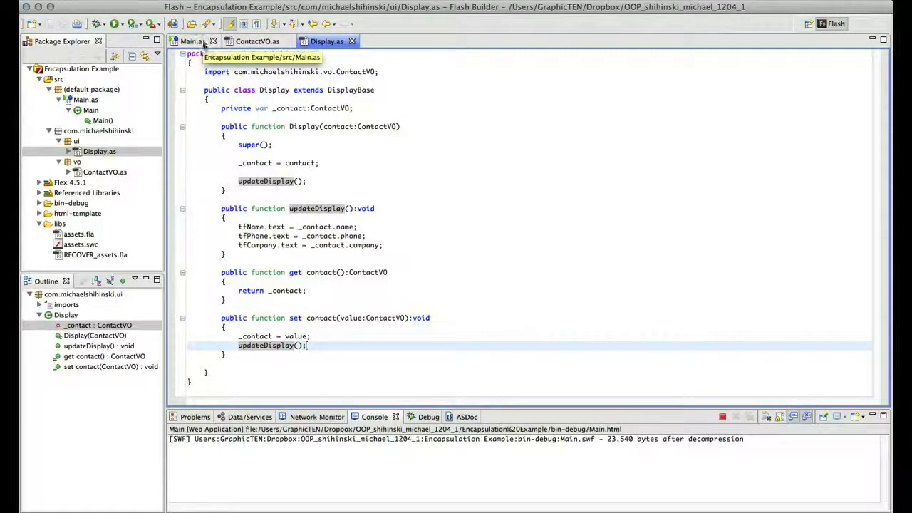
Step: In Main.as declare var contact2:ContactVO = new ContactVO() and start its name
click(191, 41)
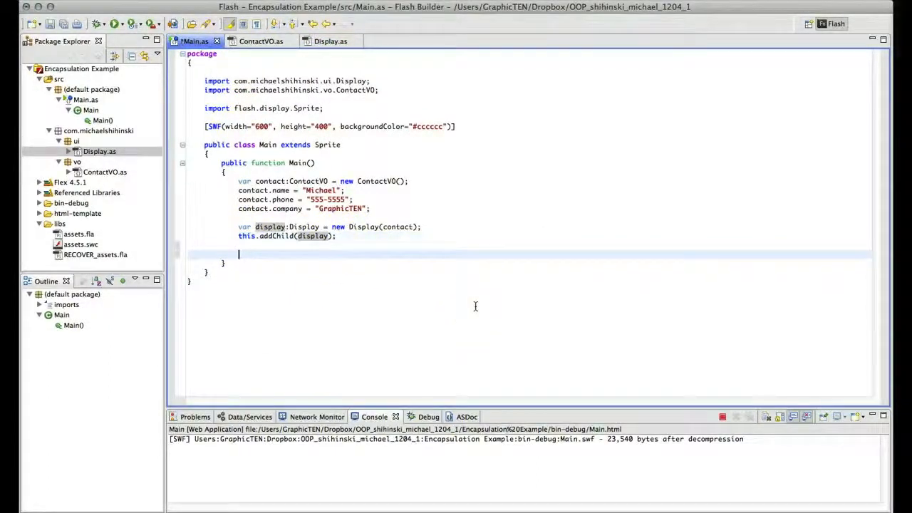
text(var co)
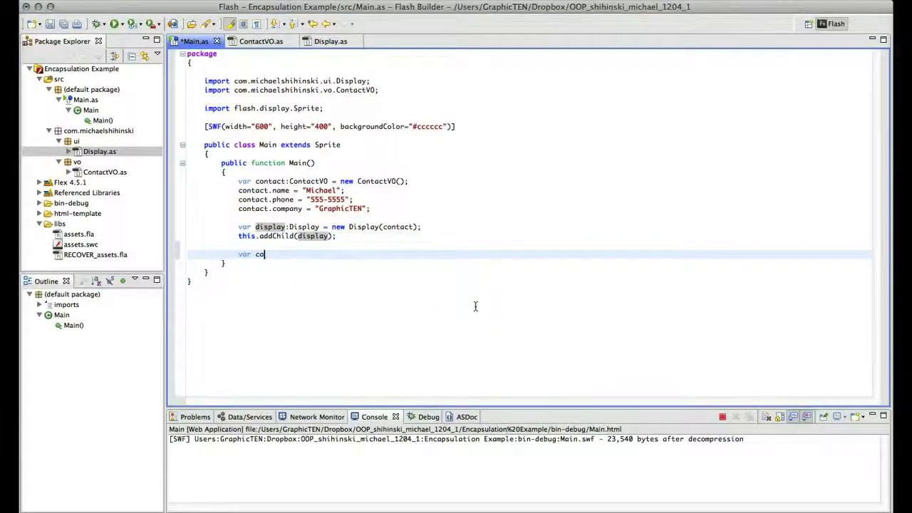
text(ntact)
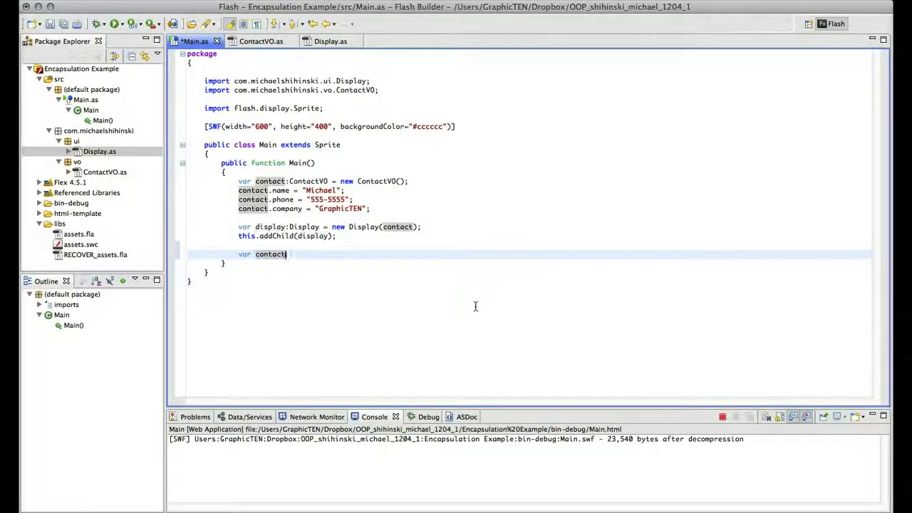
text(2)
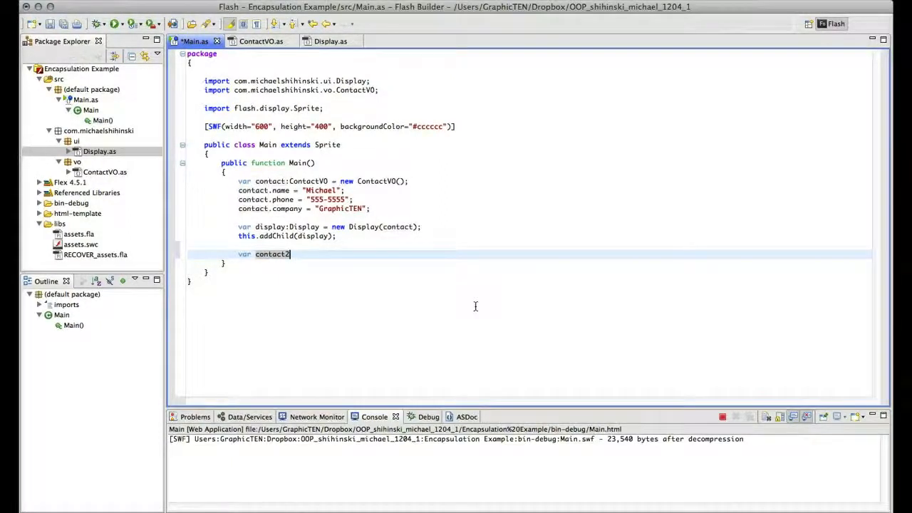
text(:con)
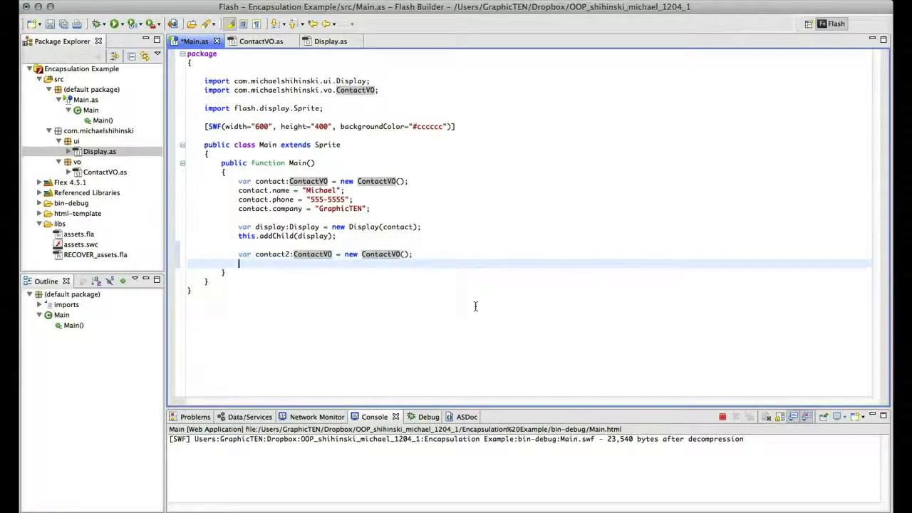
text(contact2.name = "Joe";)
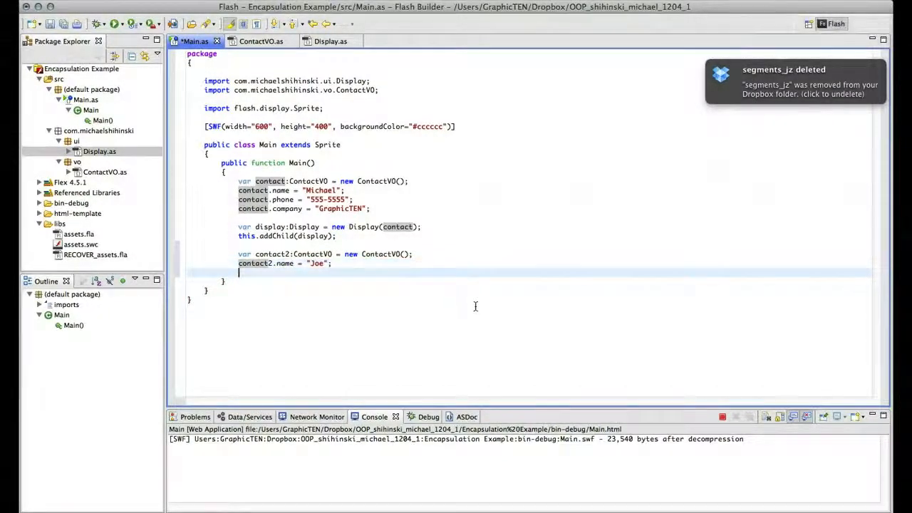
Step: Set contact2.phone to "555-1234" and contact2.company to "Coca Cola"
text(contact2)
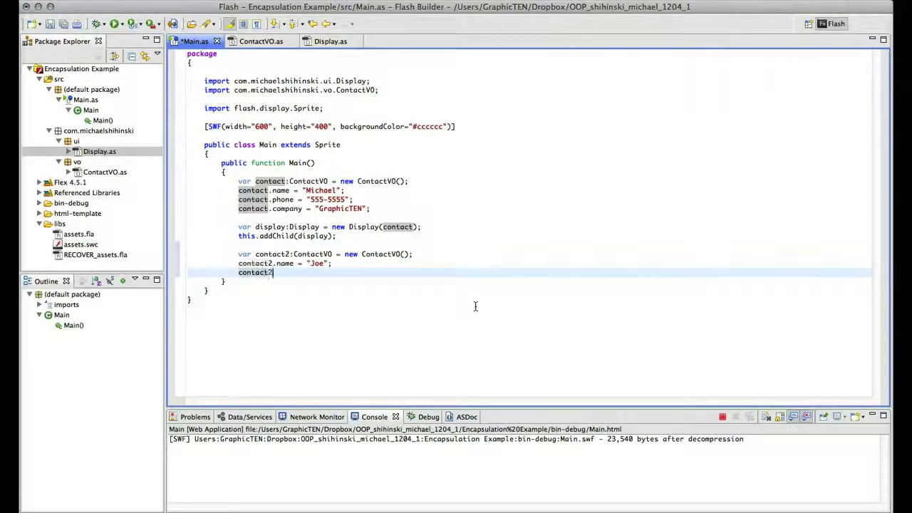
text(.phone)
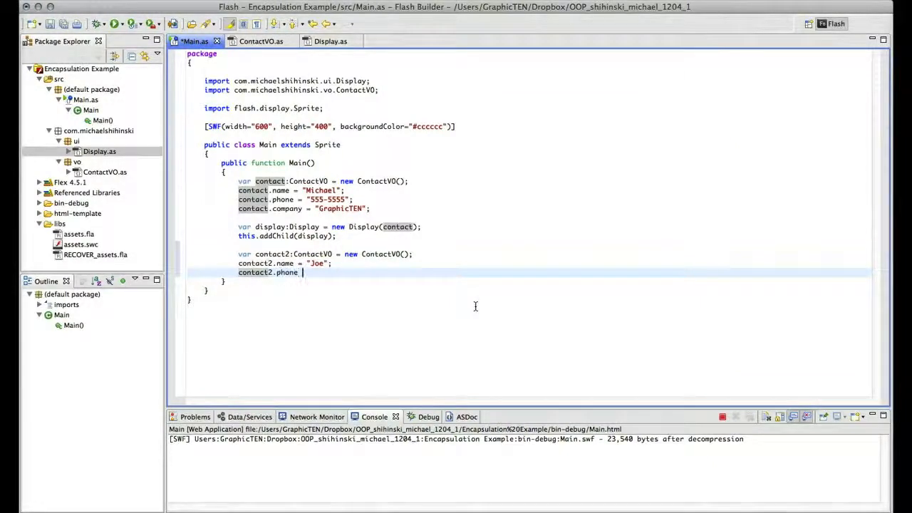
text("555)
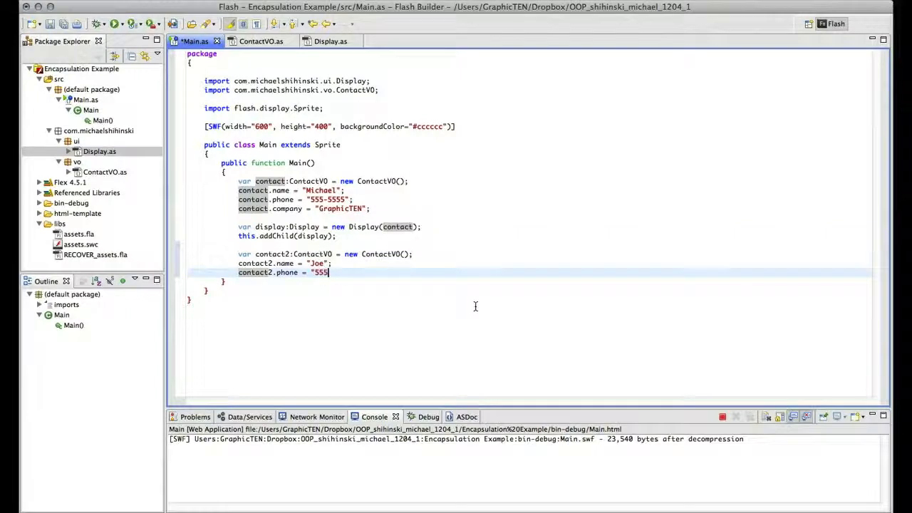
text(-12)
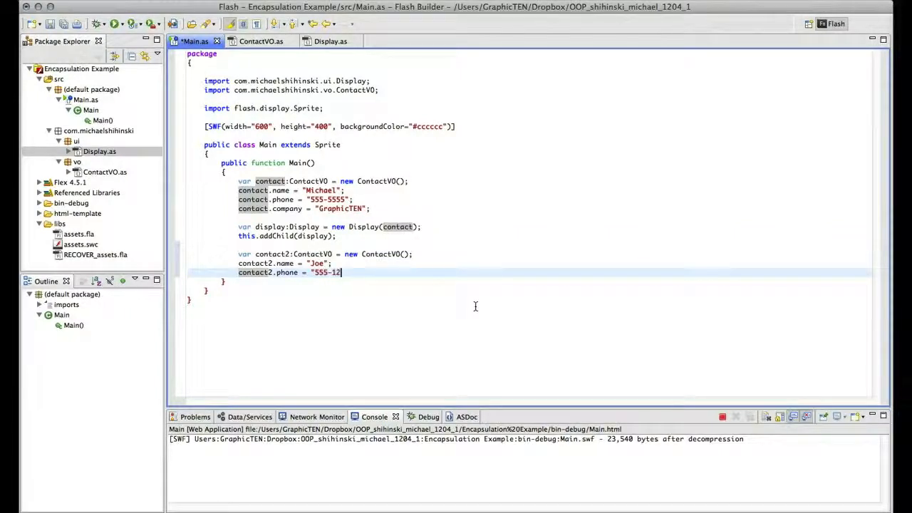
text(34";)
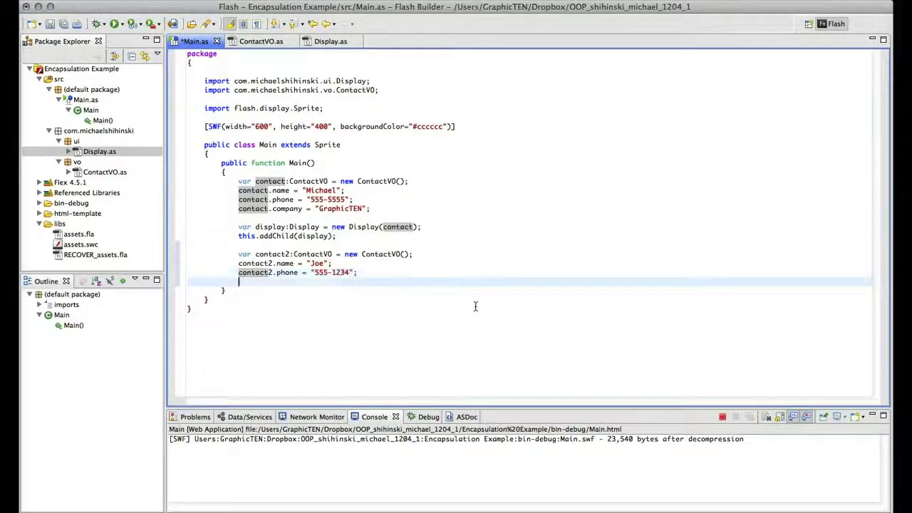
text(contact2)
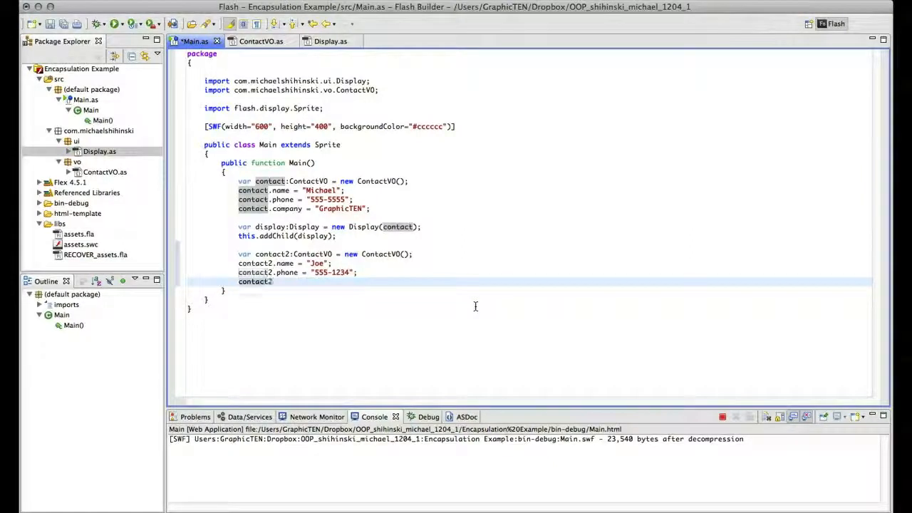
text(.company =)
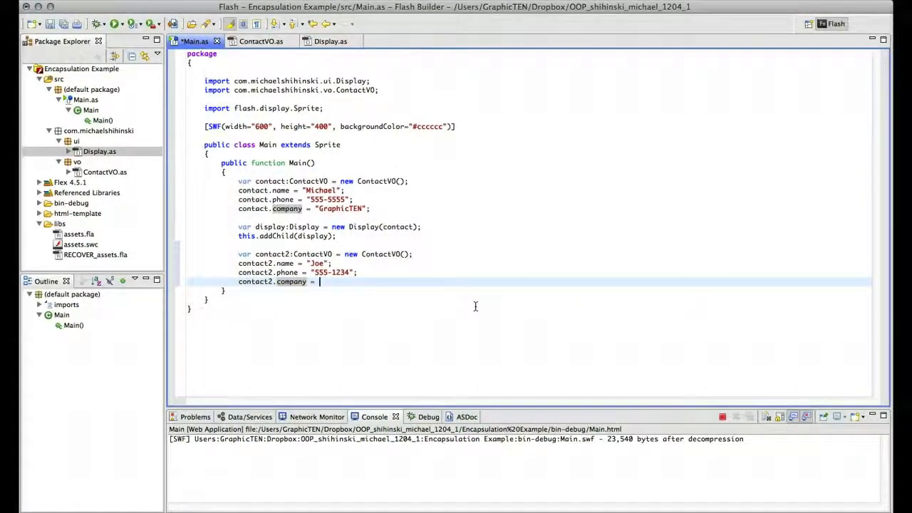
text("Coca Cola";)
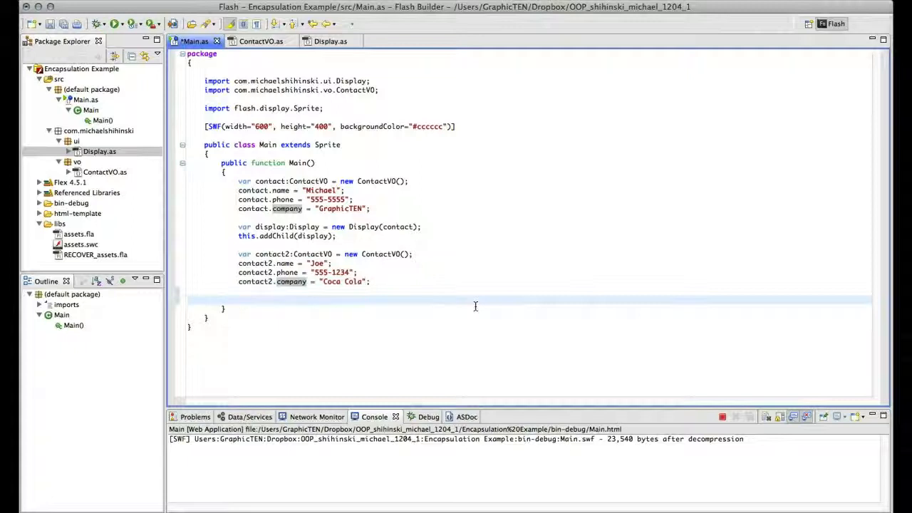
click(239, 300)
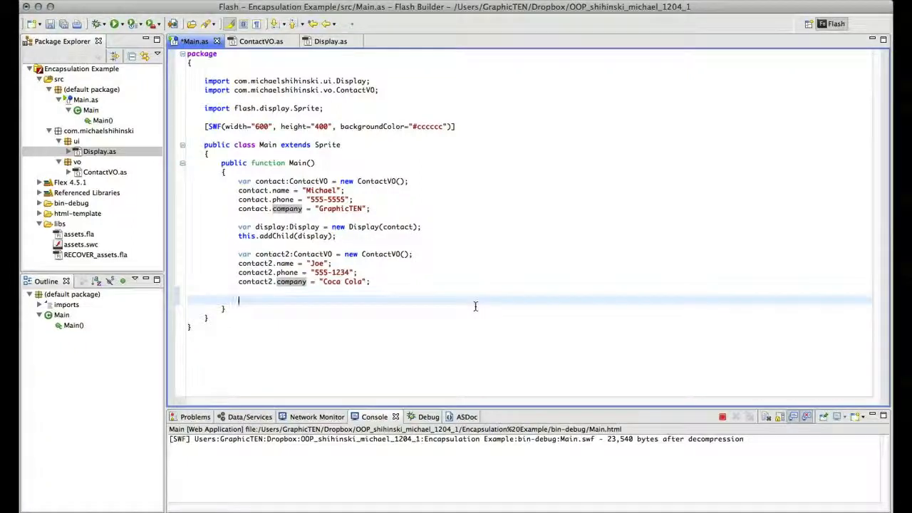
Step: Add display.contact = contact2; in Main.as and relaunch the app in debug mode
text(display.contact =)
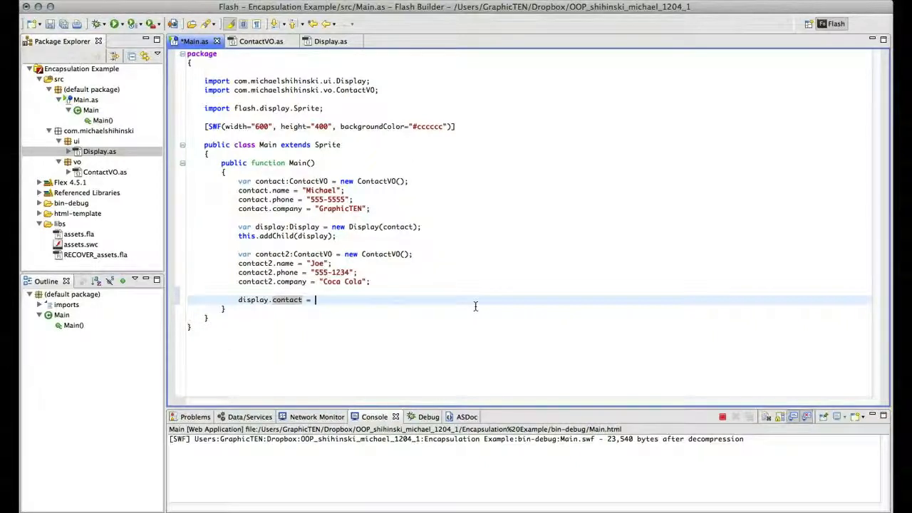
text(contac)
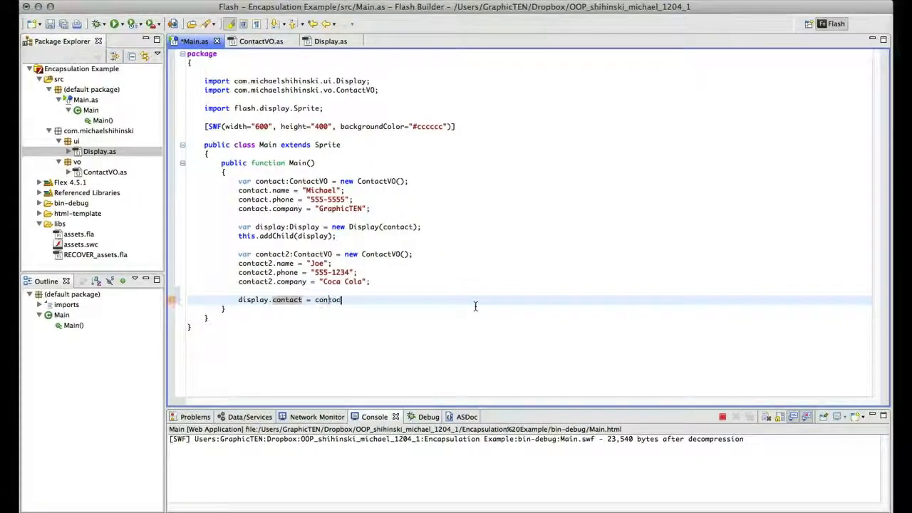
text(t2)
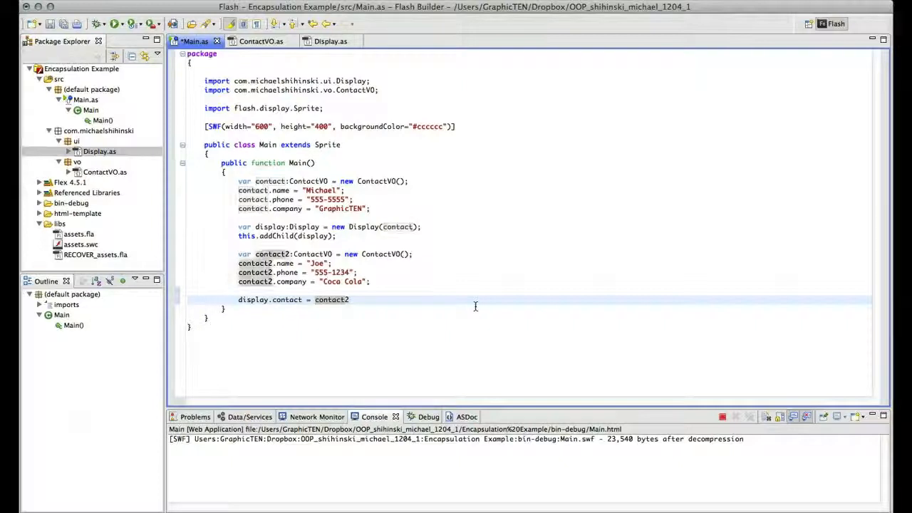
text(;)
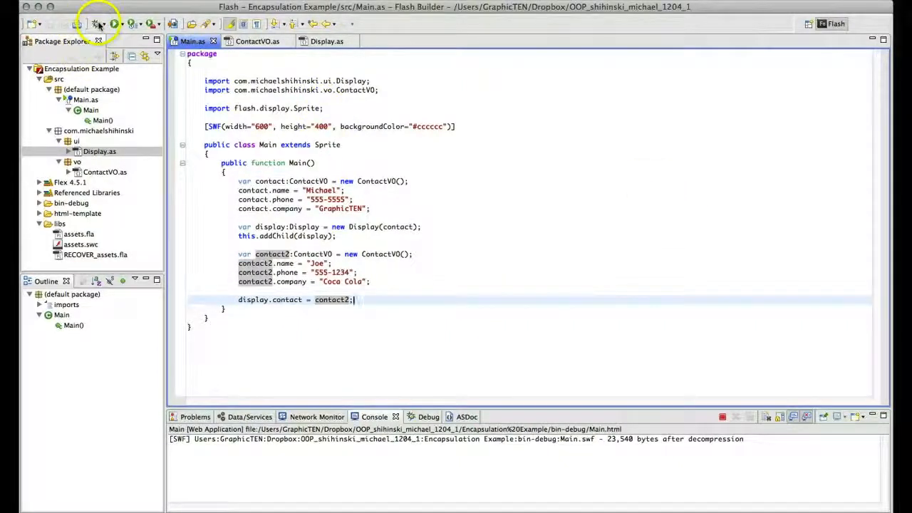
click(95, 23)
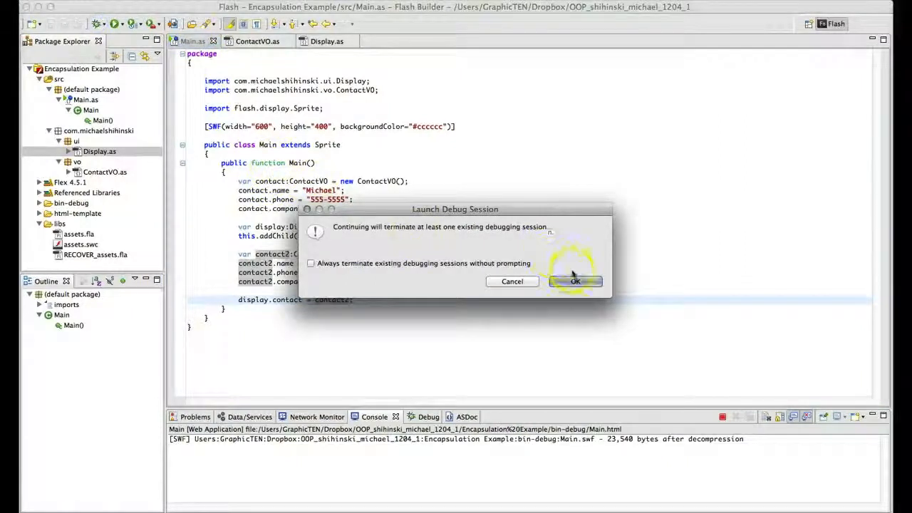
click(575, 281)
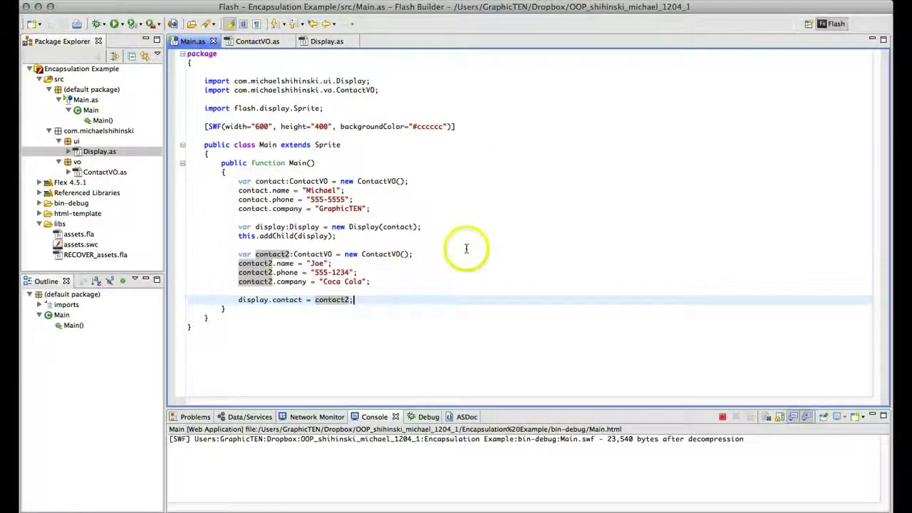